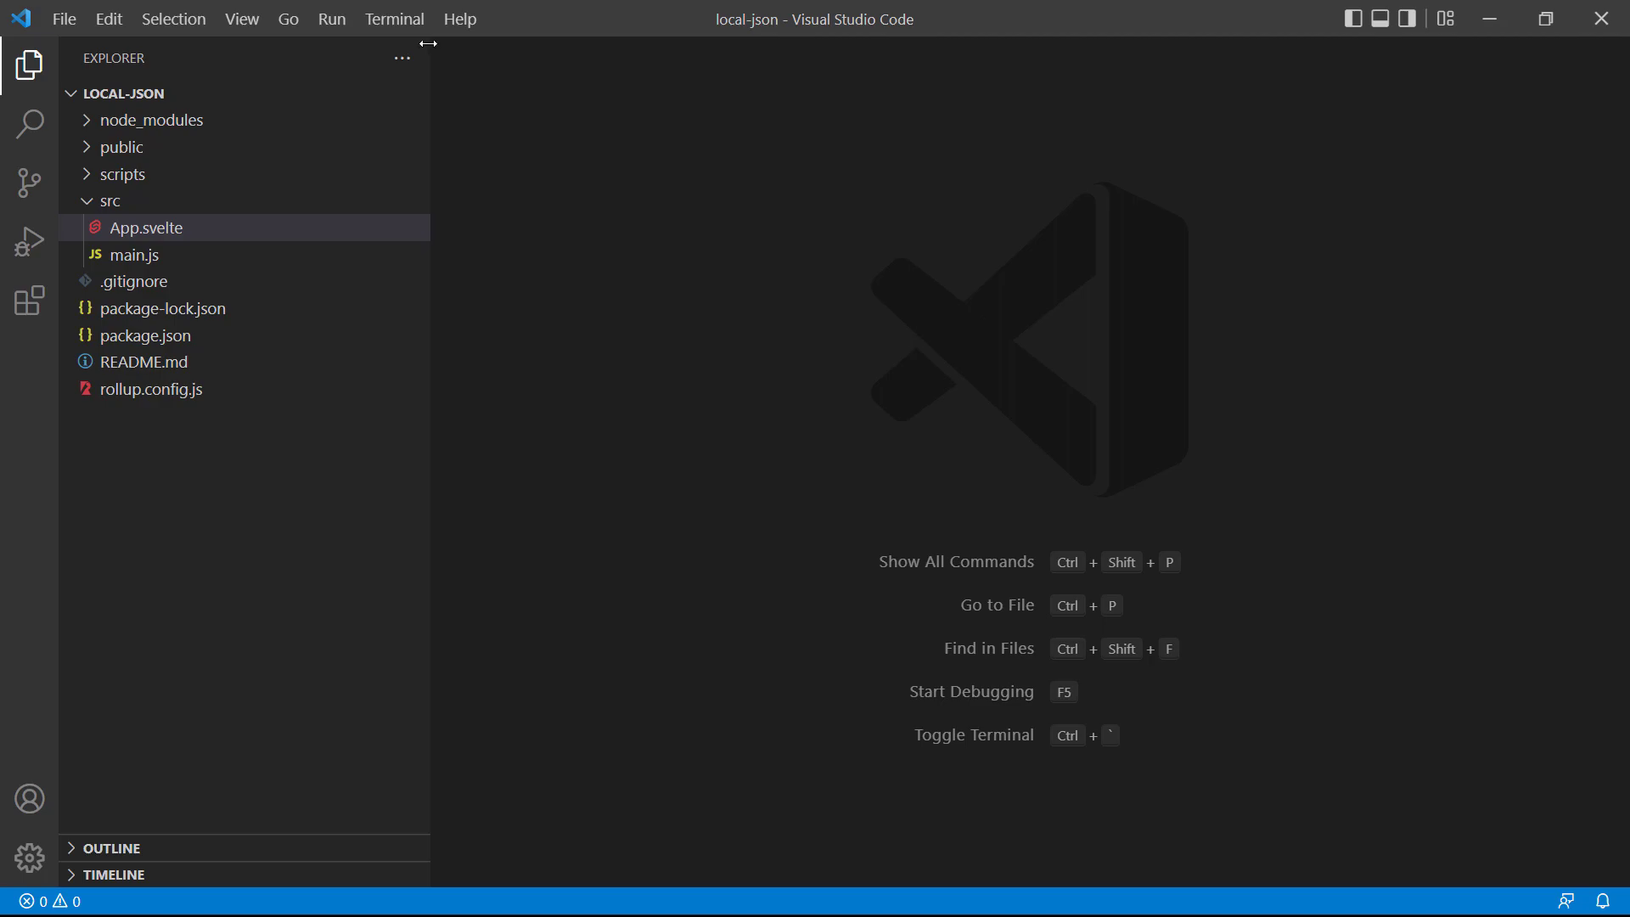
left_click(394, 18)
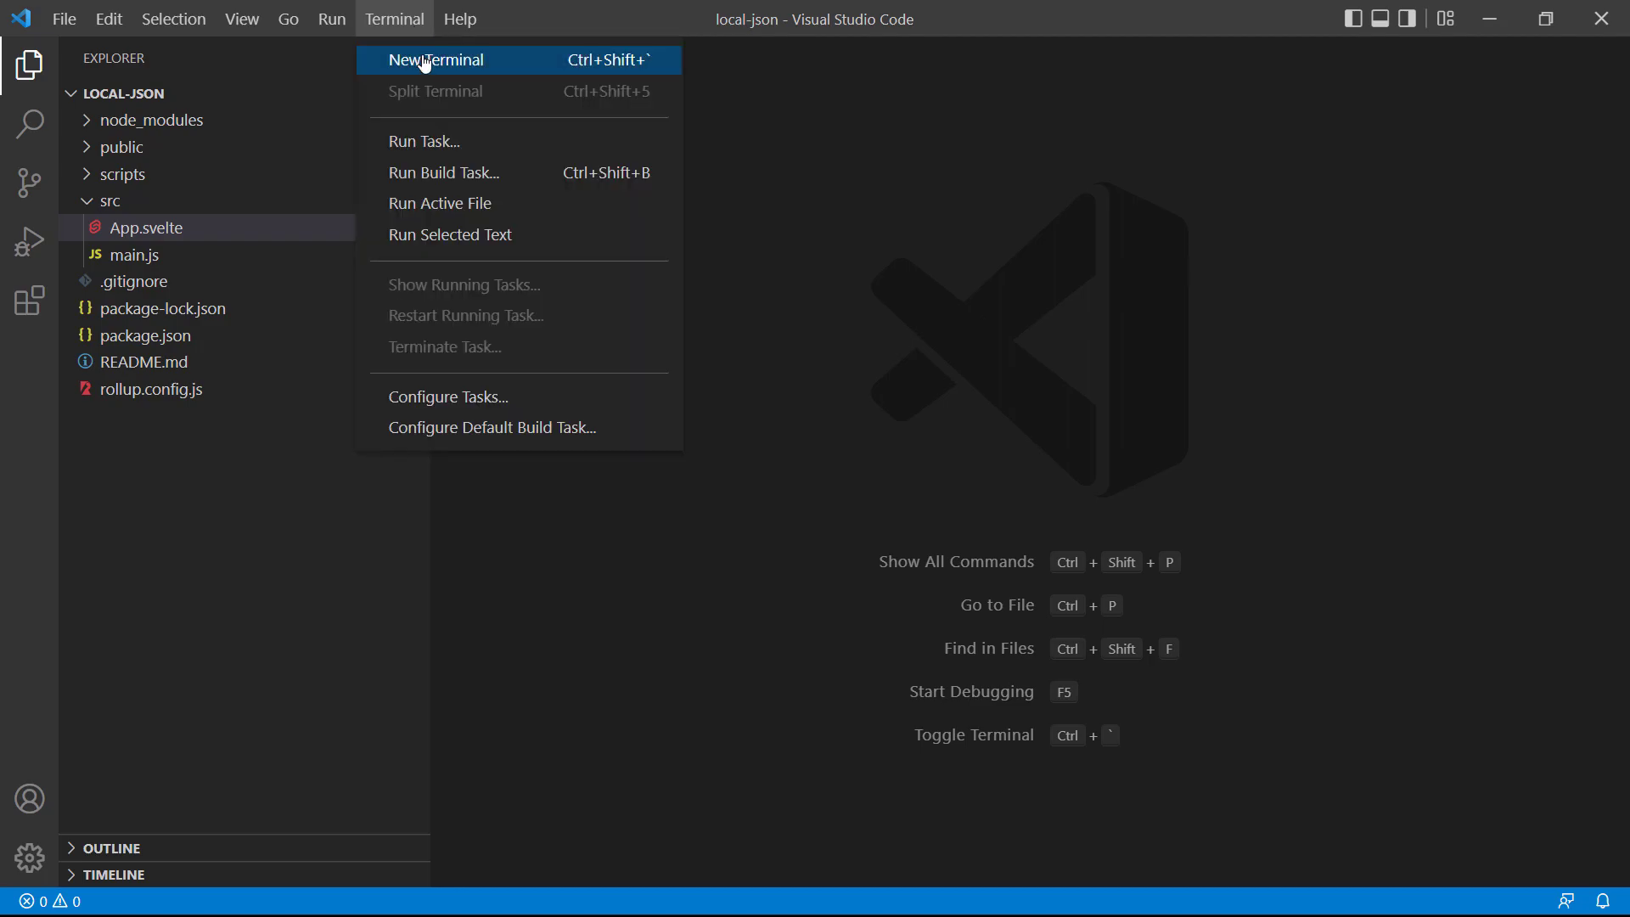
left_click(436, 60)
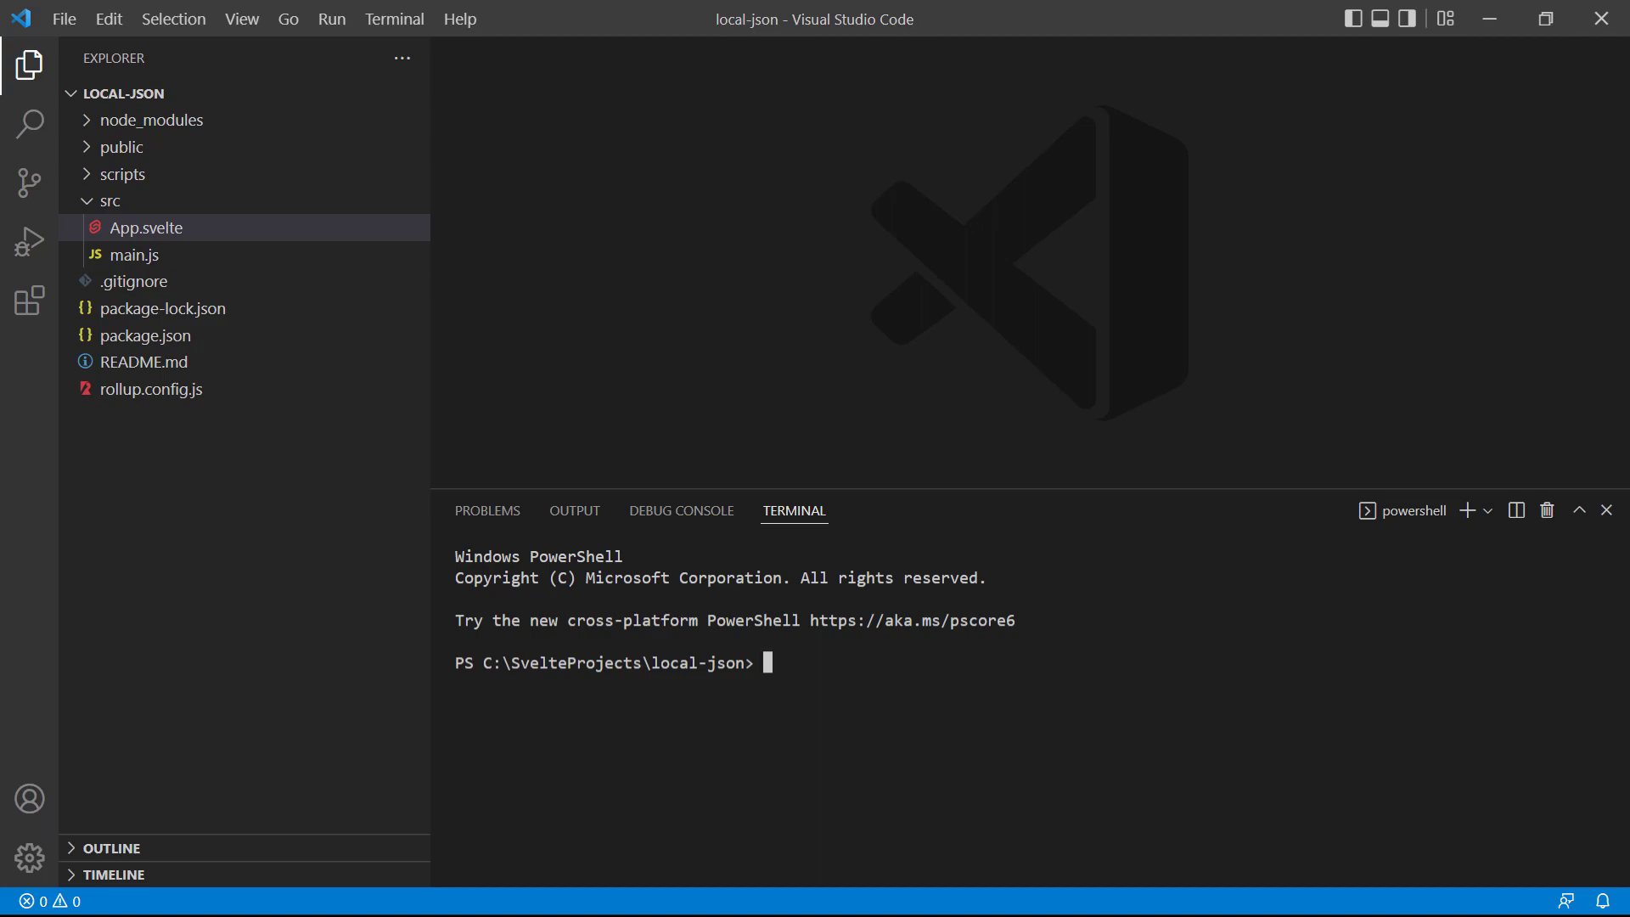
type("npm instal")
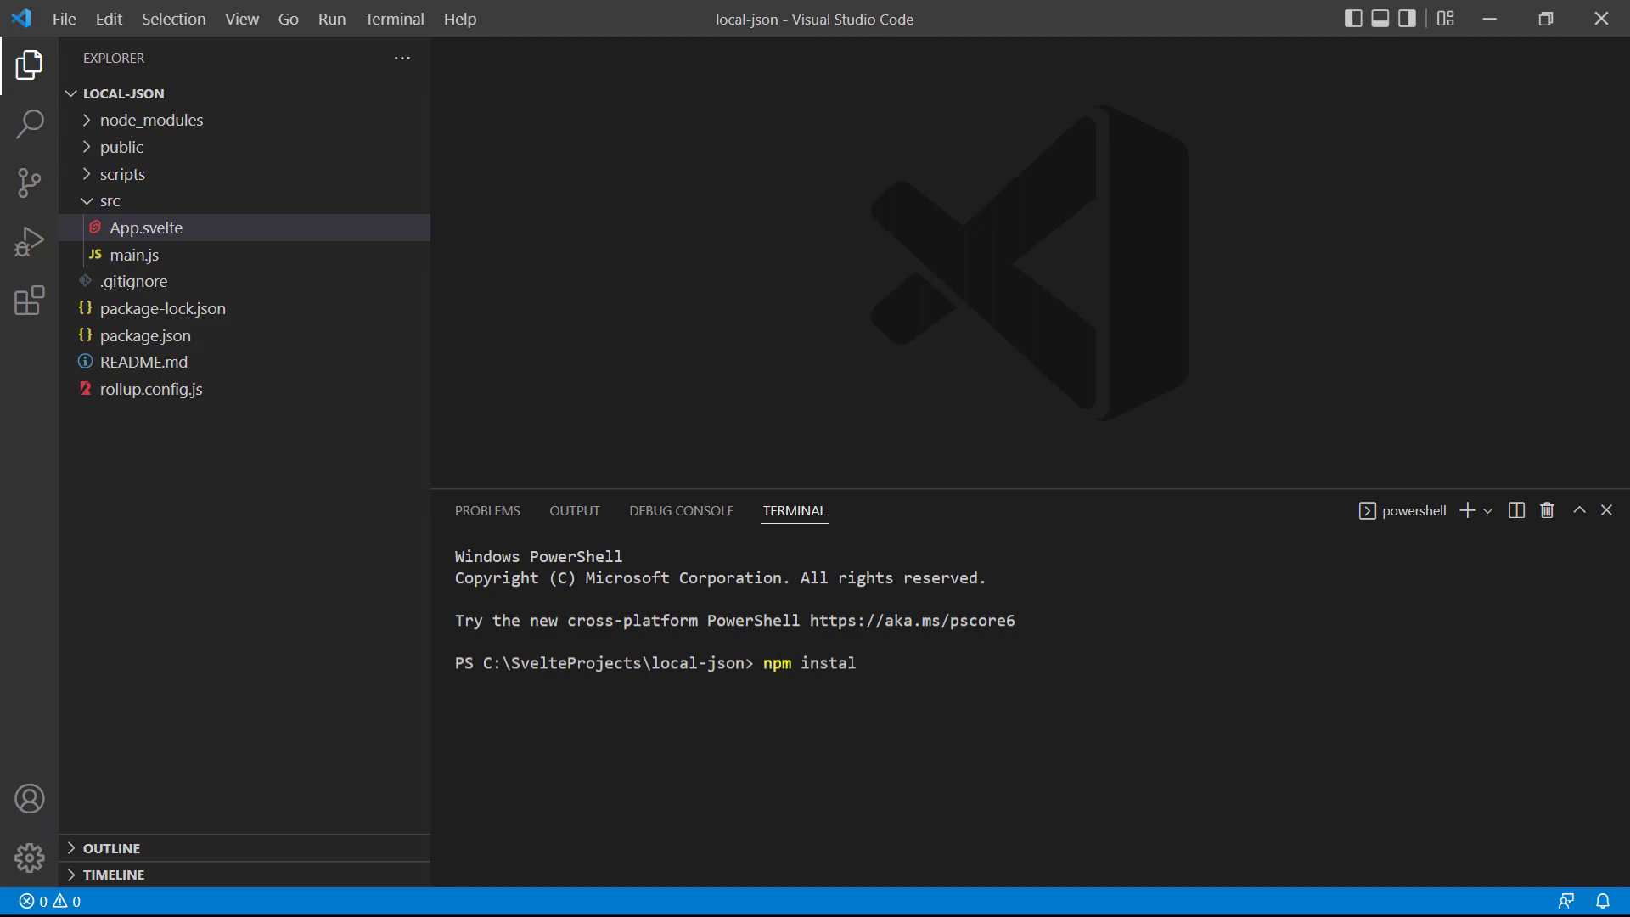
type("l @rollup")
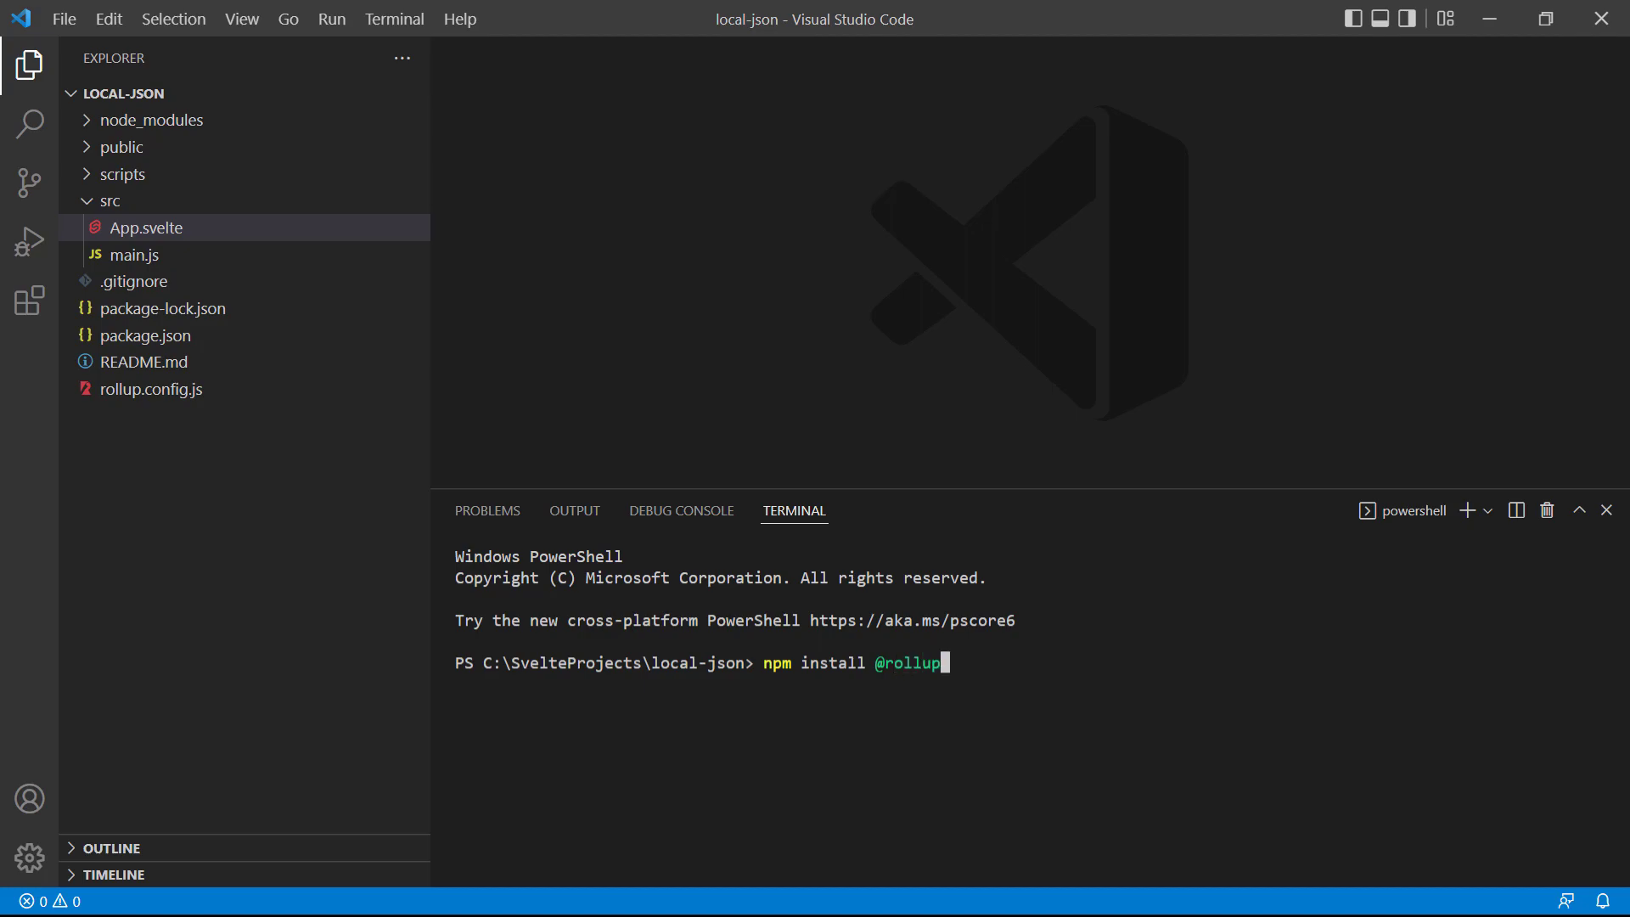
type("/plugin")
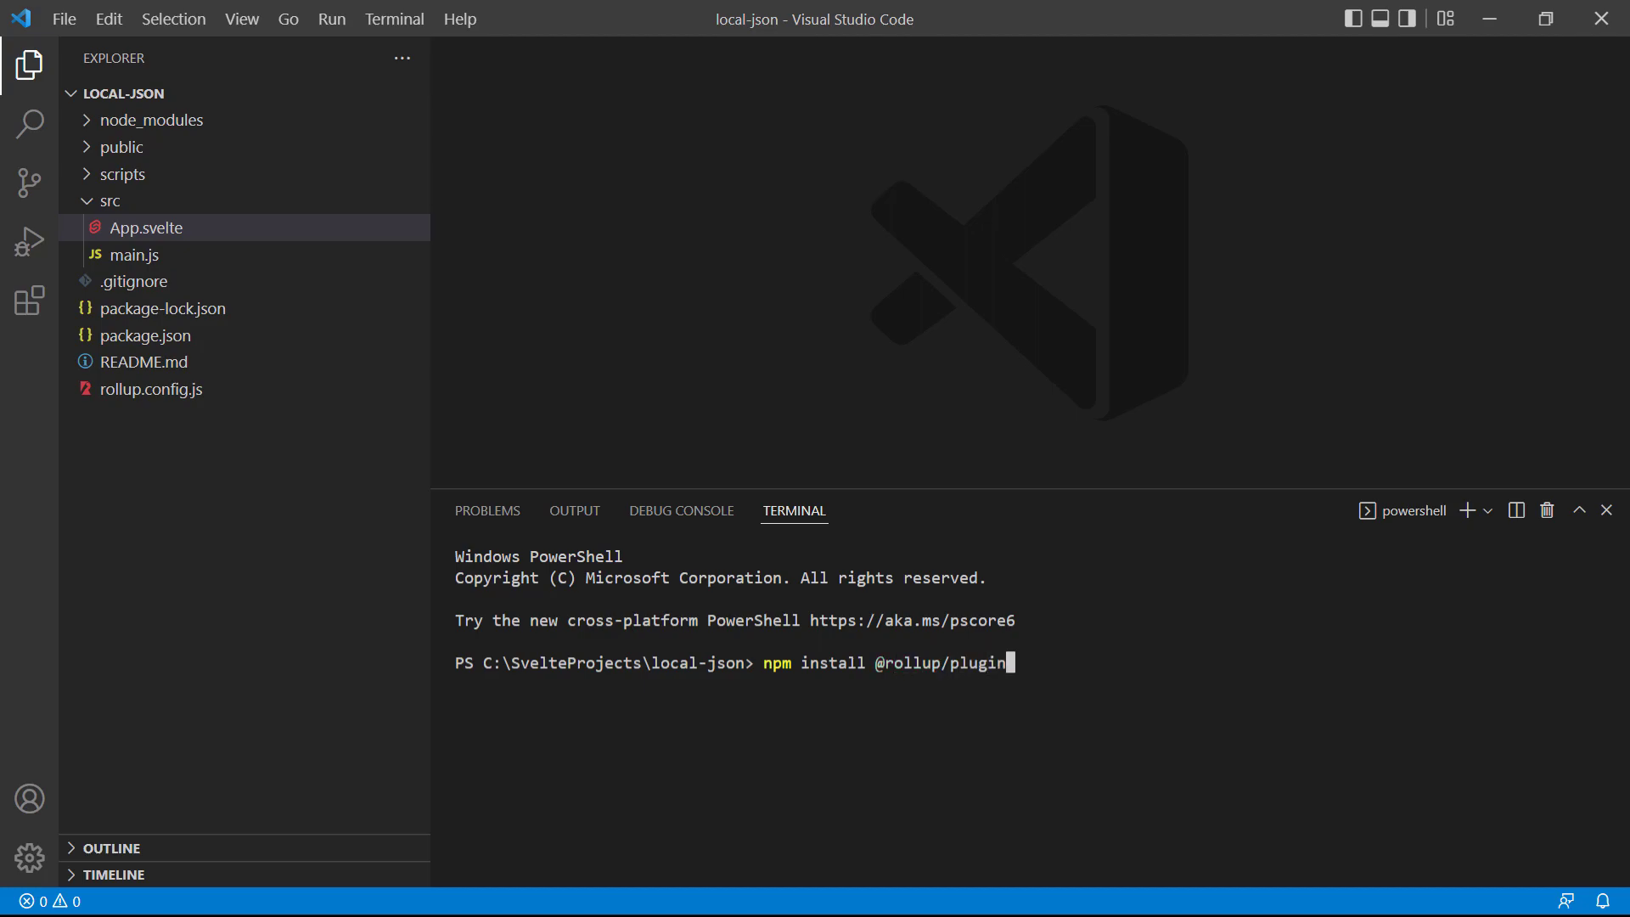
type("-json")
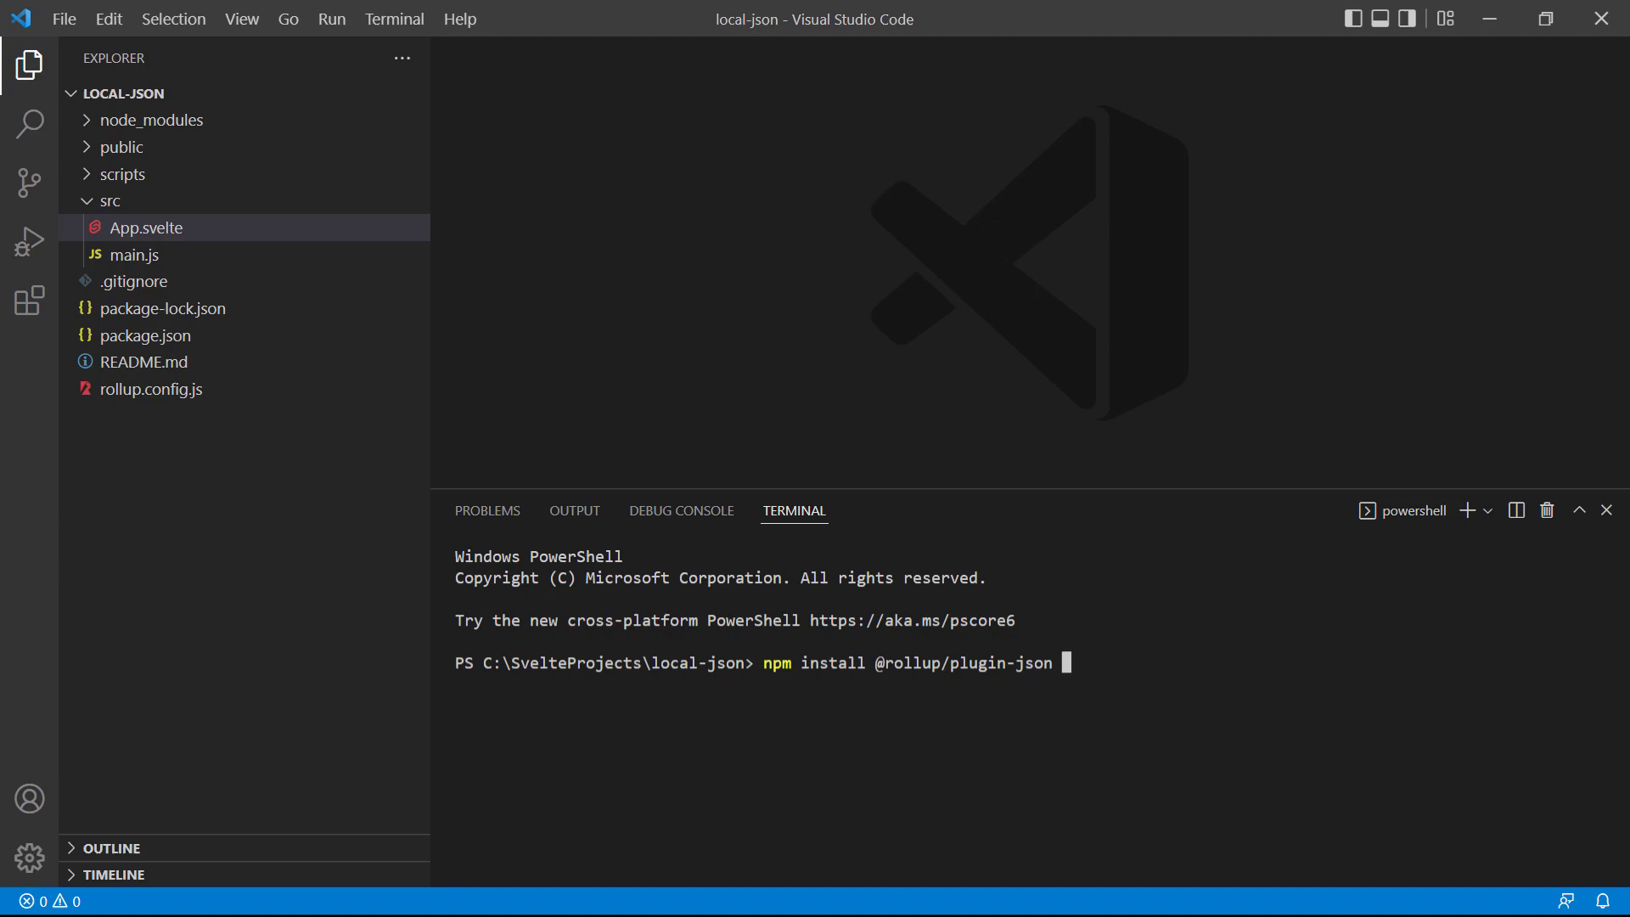
type("--save-")
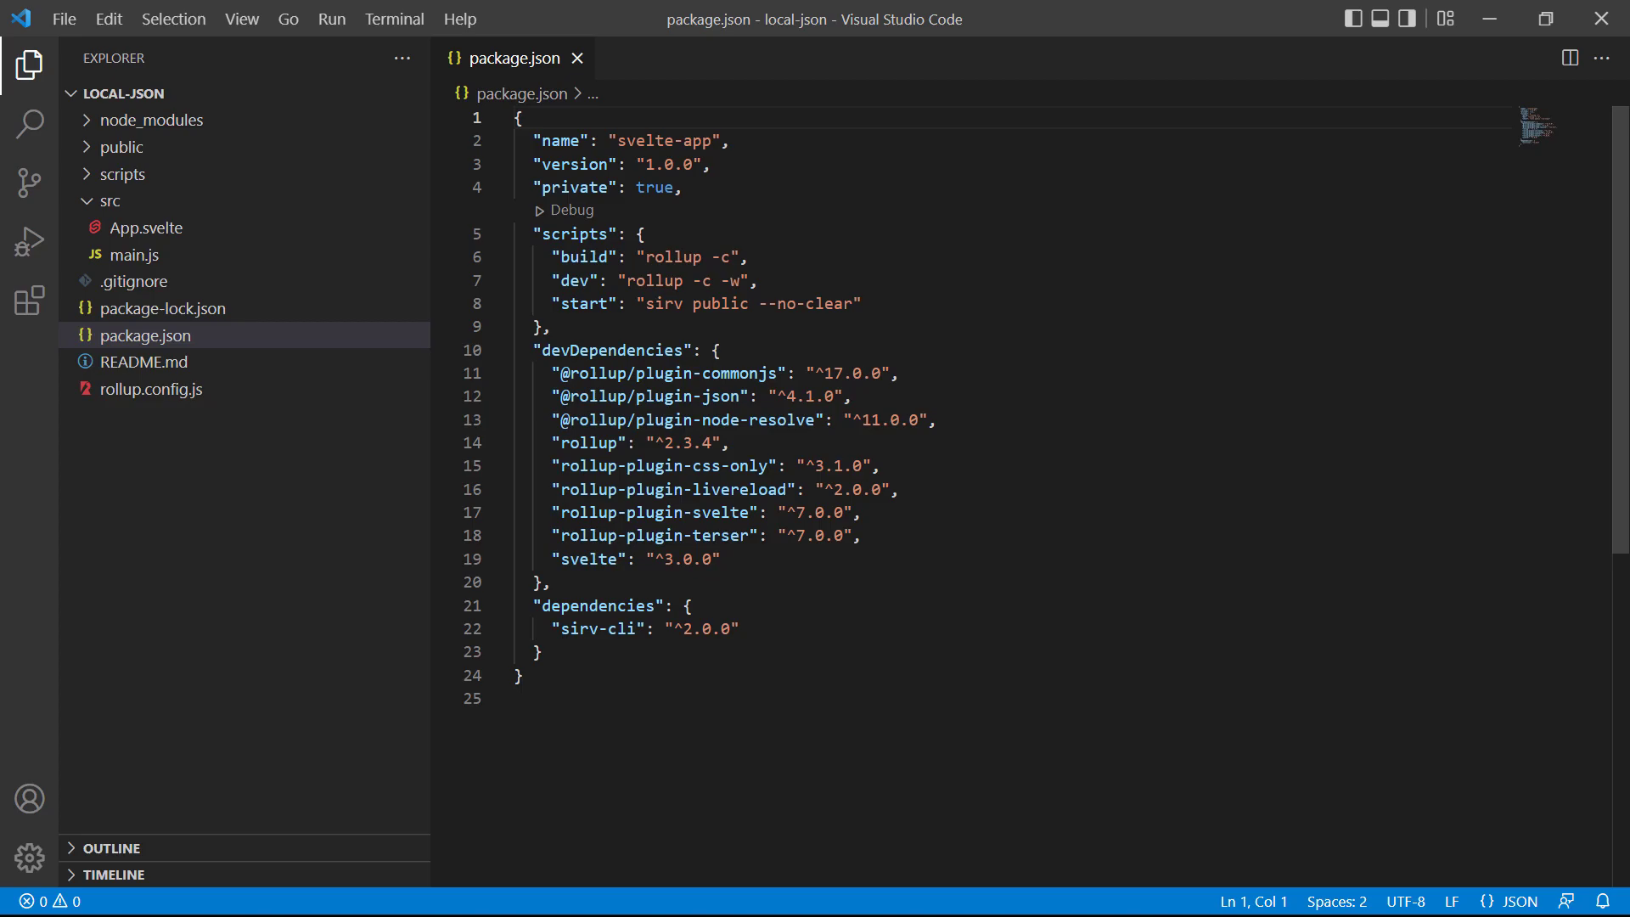
Open rollup.config.js from the Explorer alongside package.json.
left_click(151, 388)
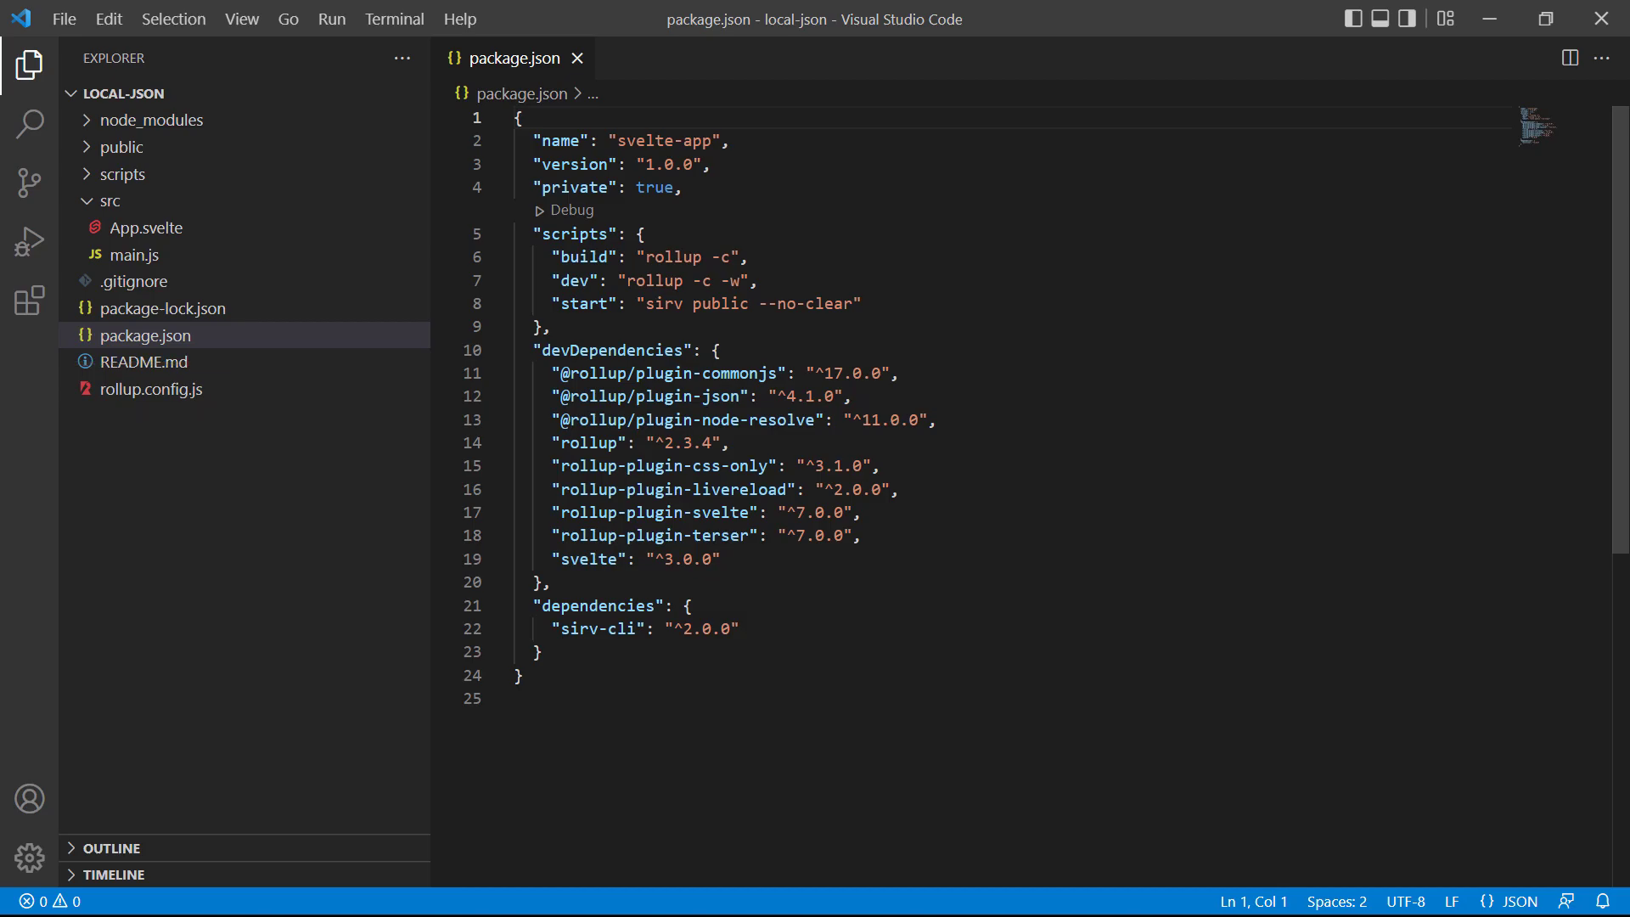
left_click(150, 389)
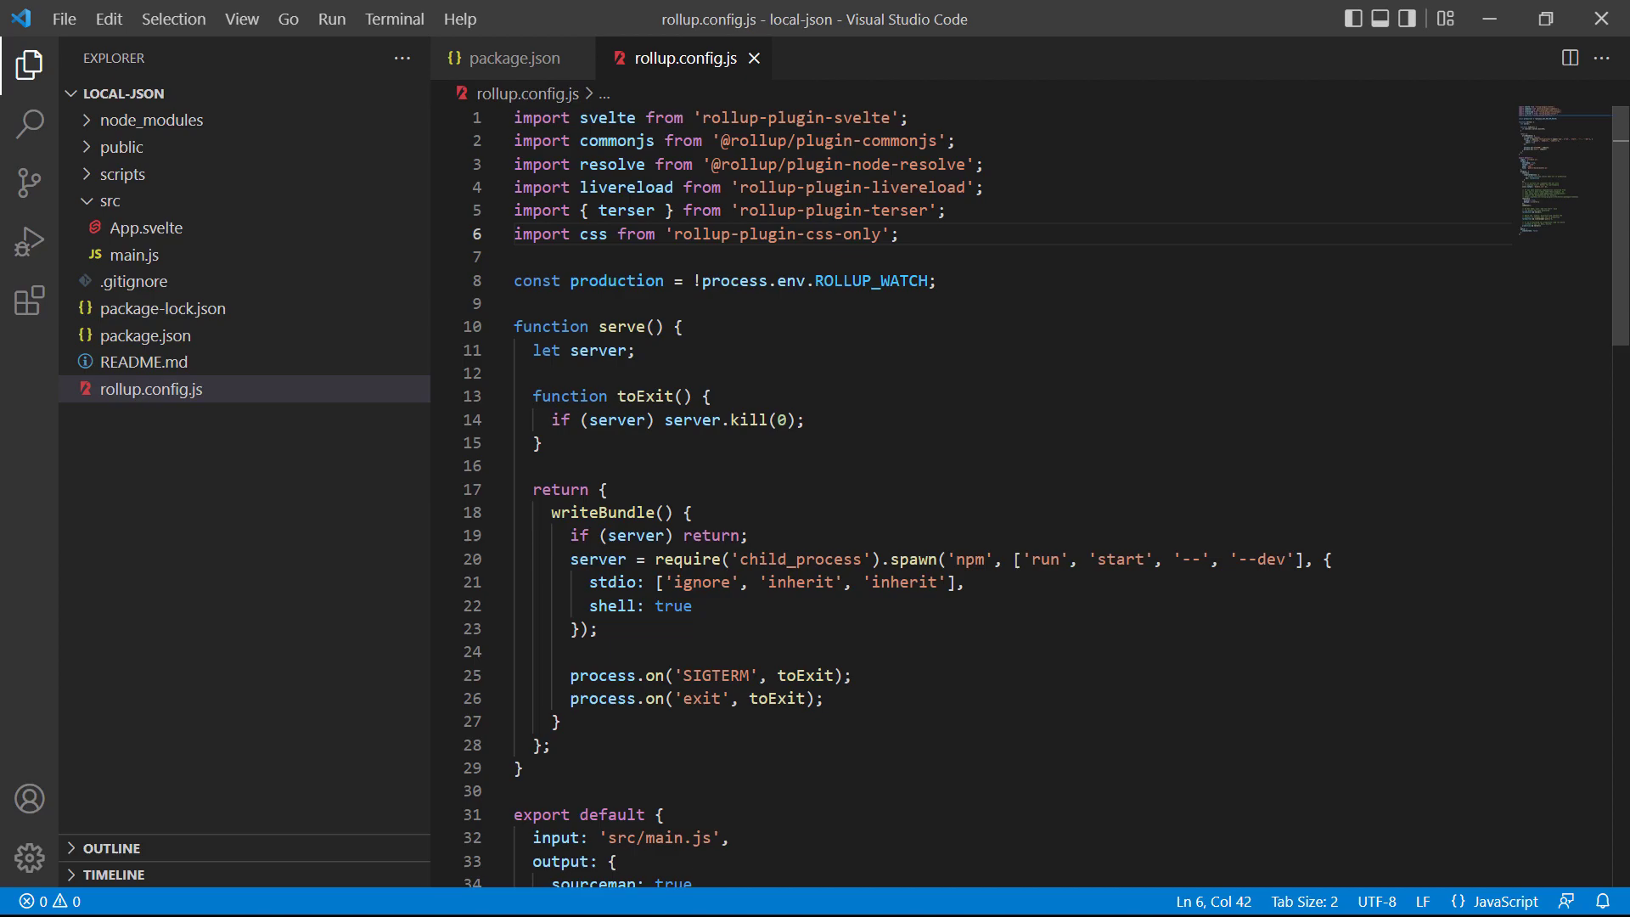
type("import json")
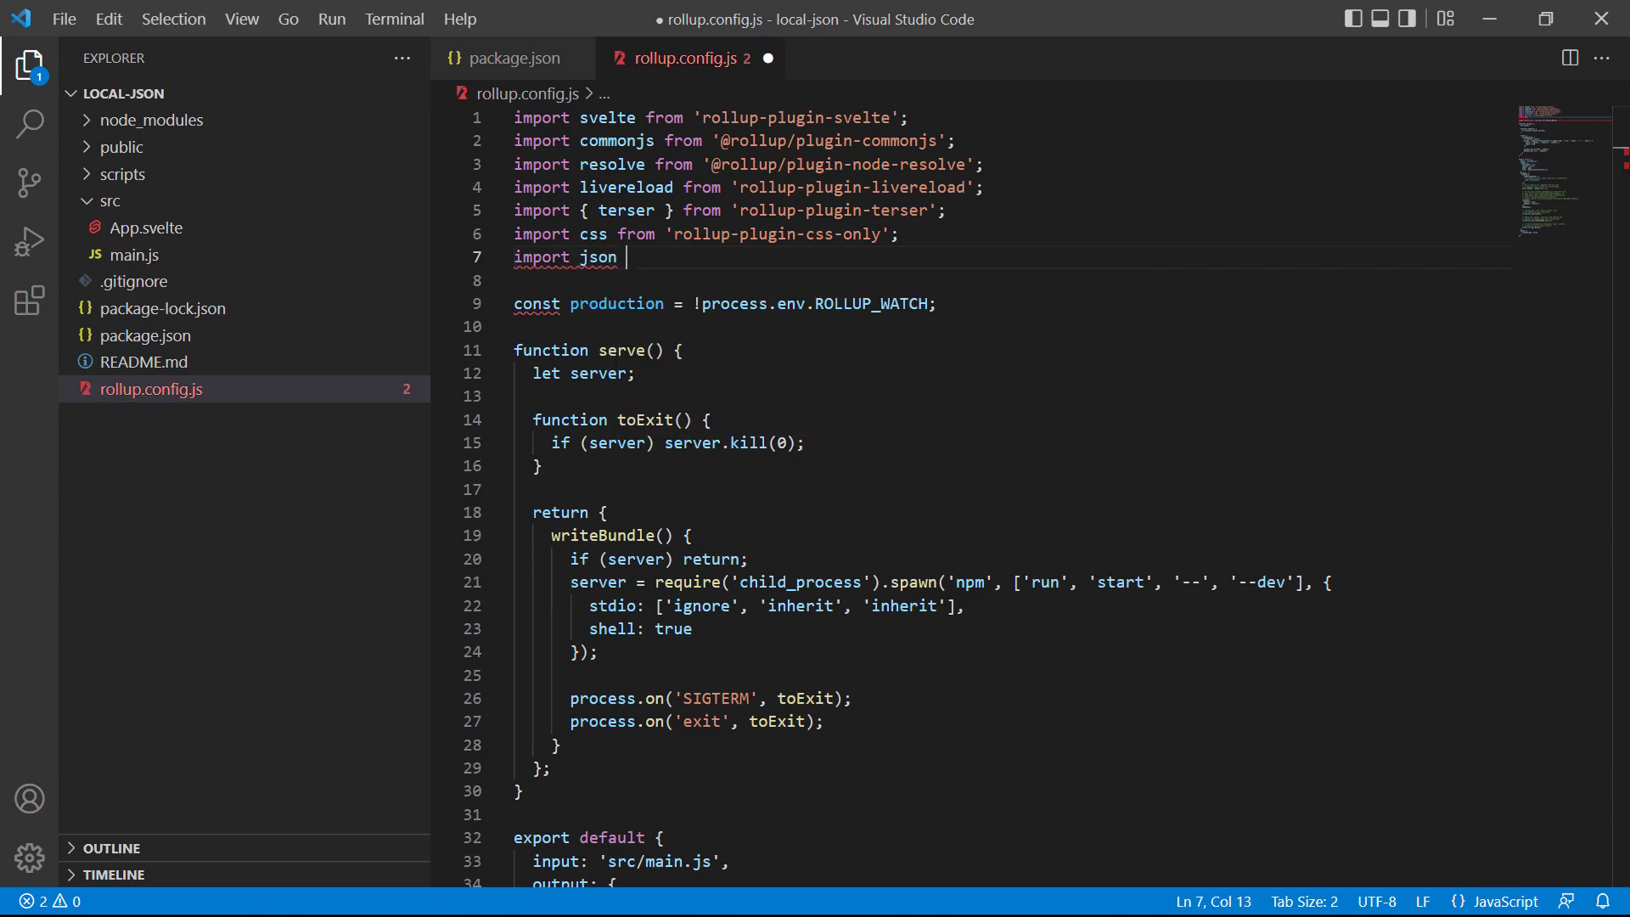
type("from '@rollup/plugin-json")
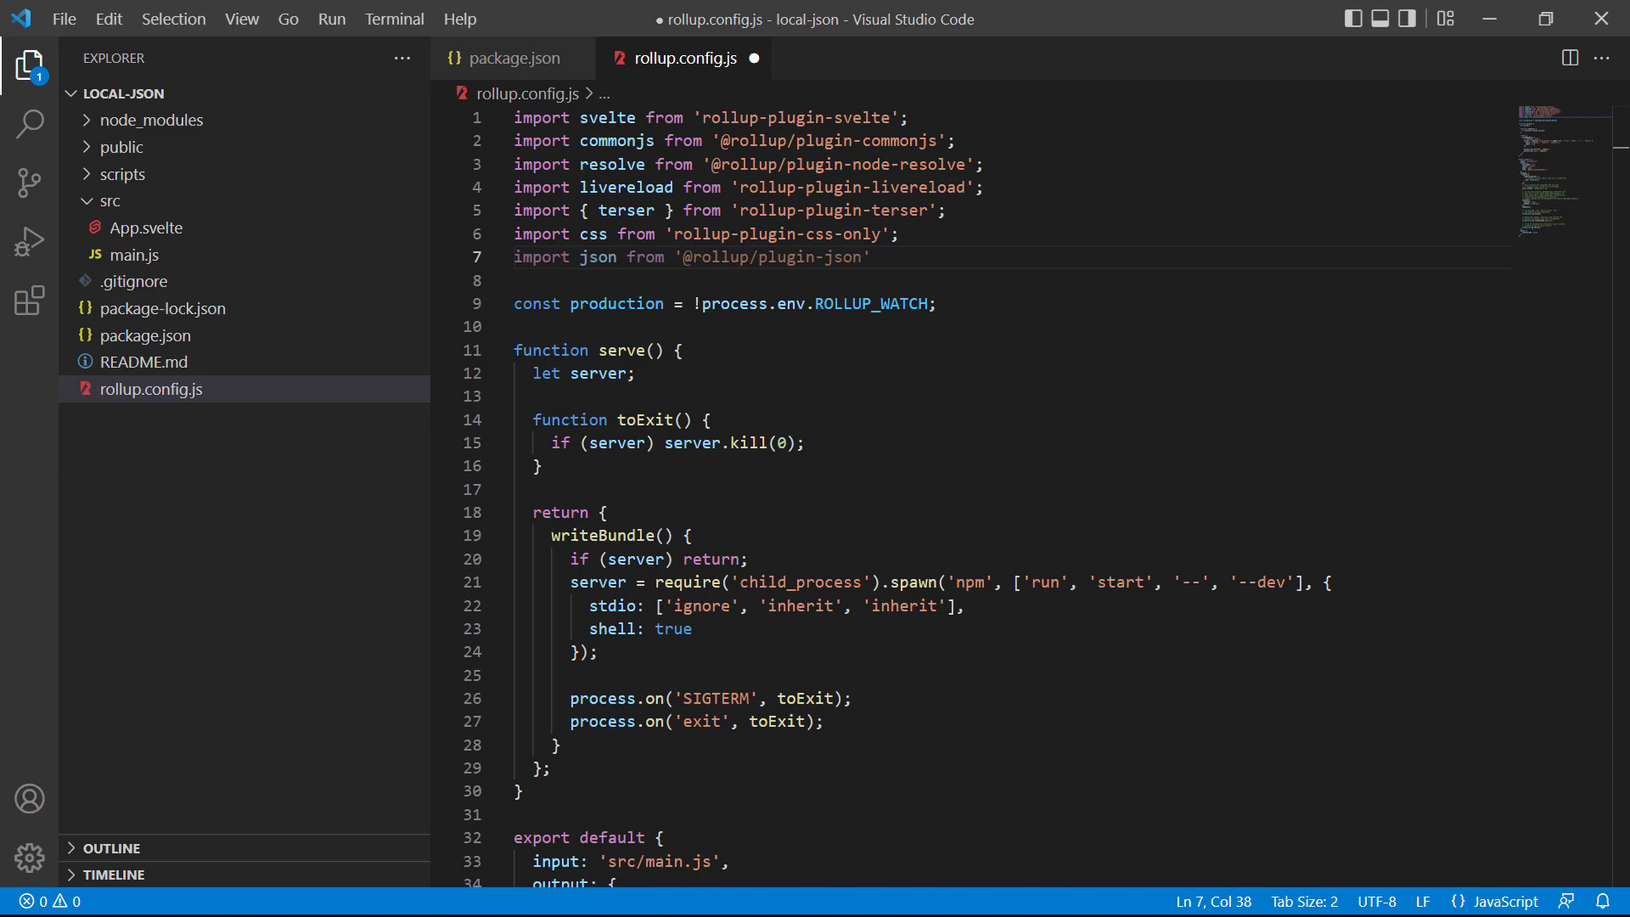
scroll("down", 3)
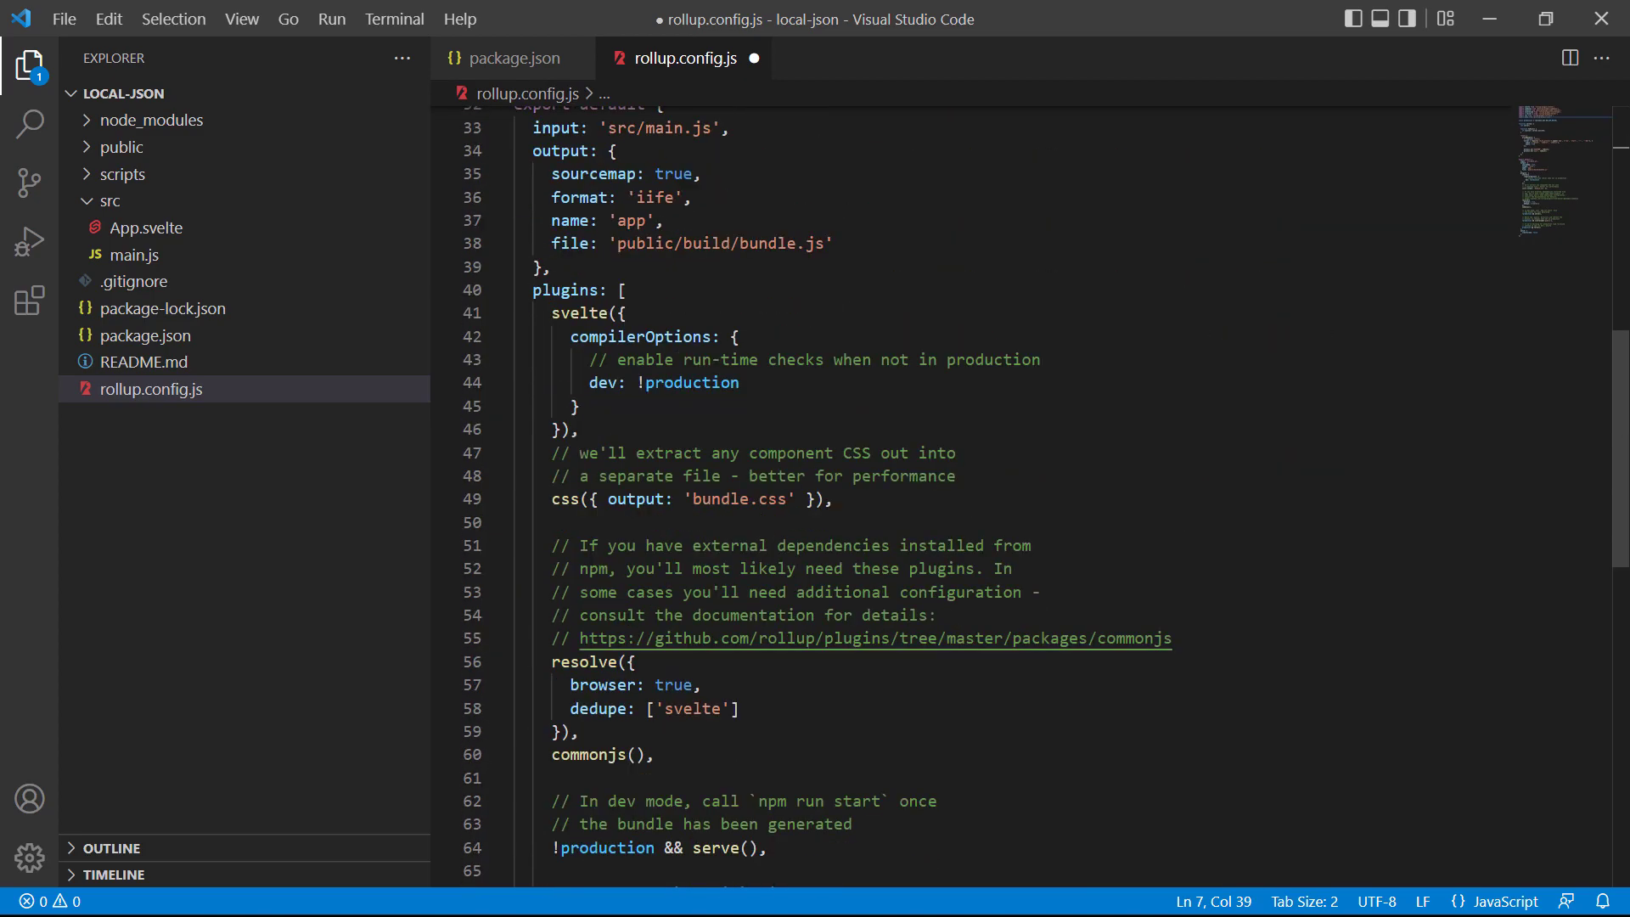
scroll("down", 3)
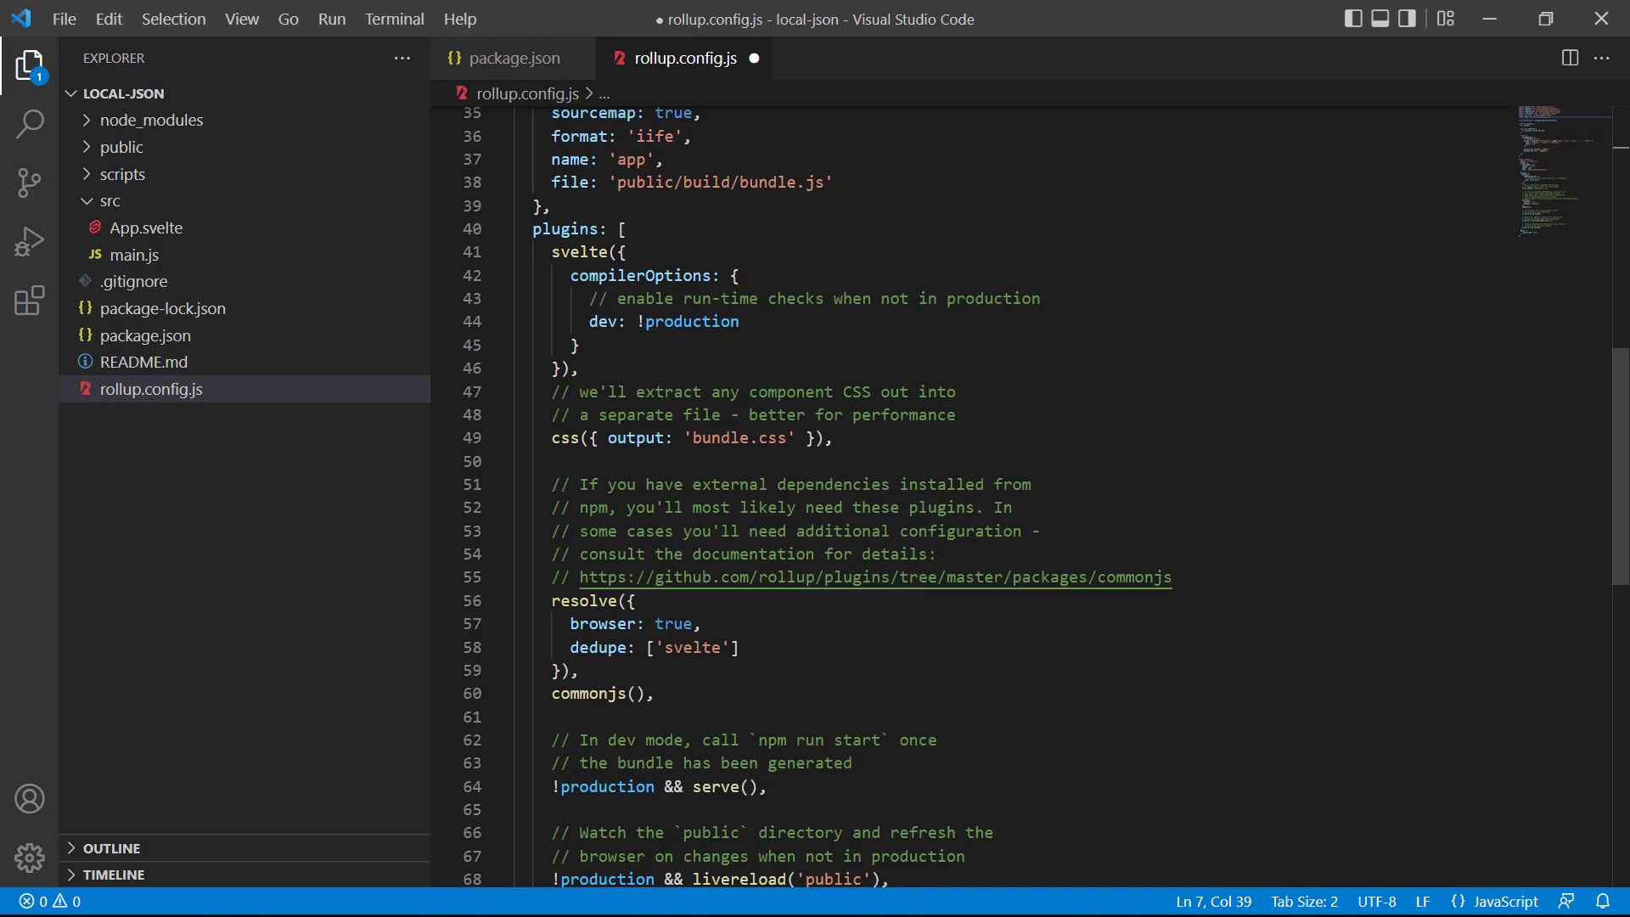
type("json(),")
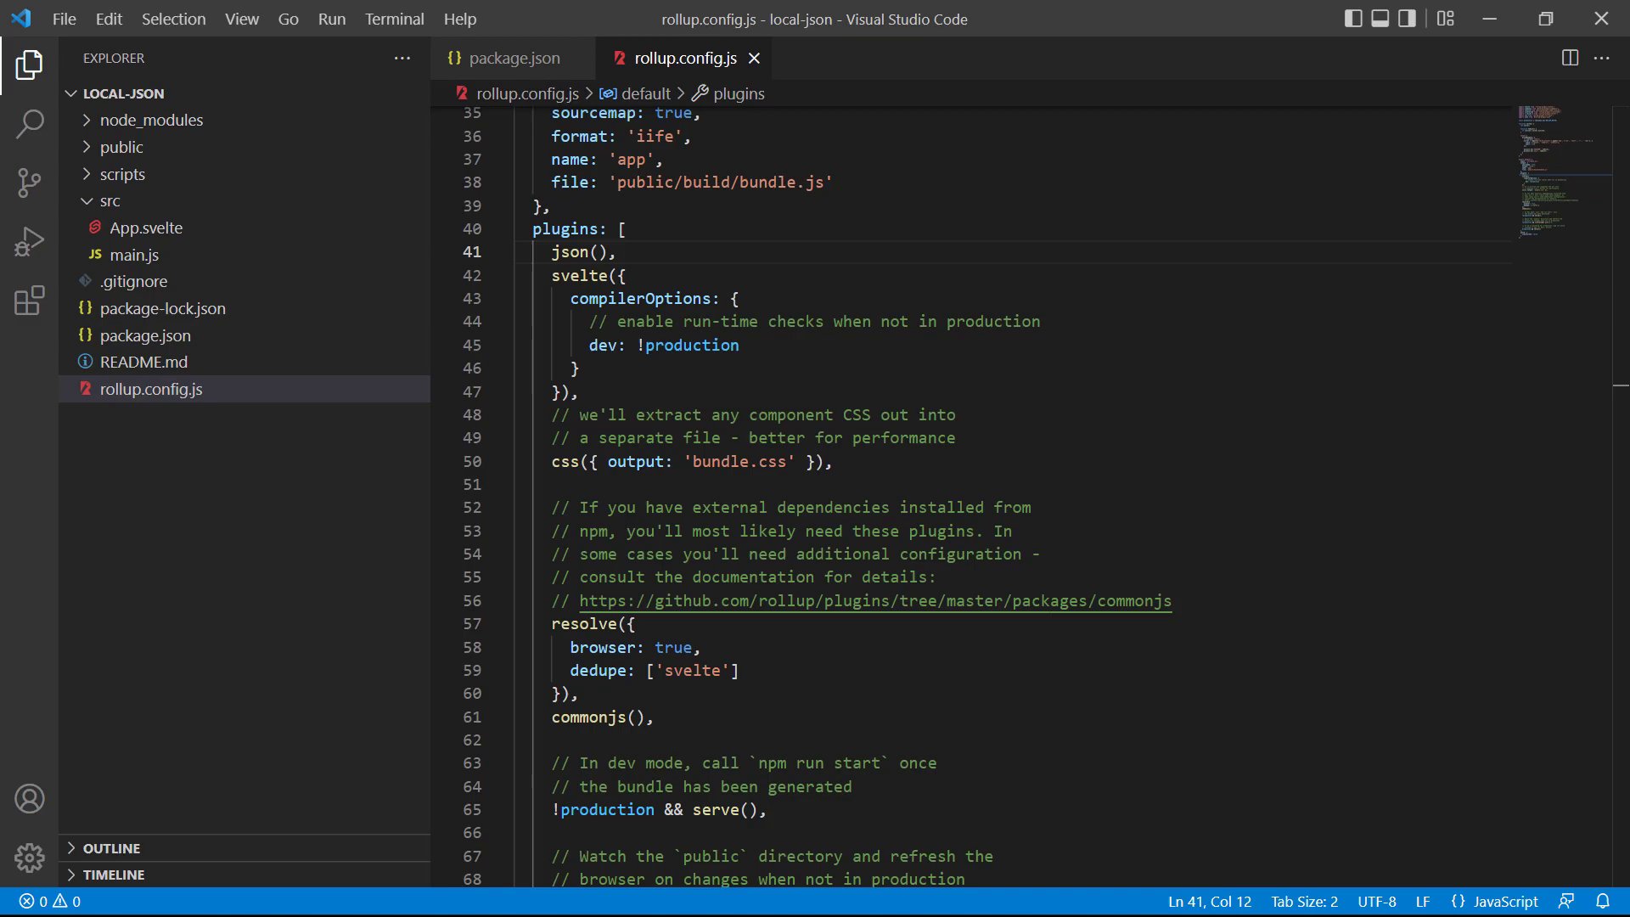
left_click(760, 58)
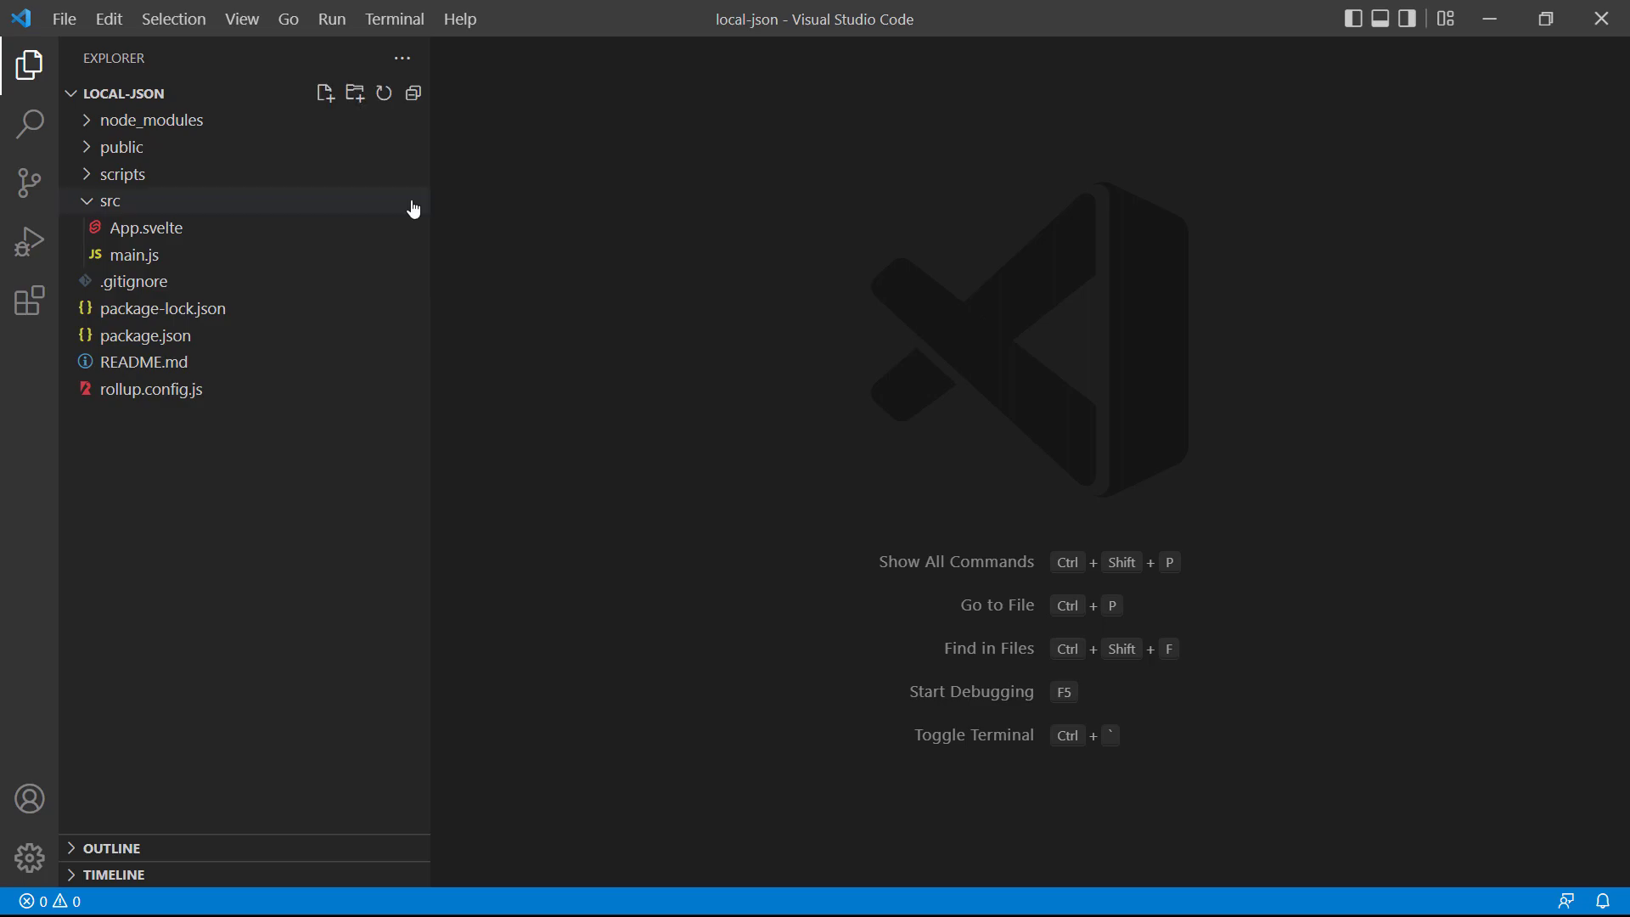
Create src/assets/users.json with John, Jane, Jack and Jill records, and save it.
left_click(355, 93)
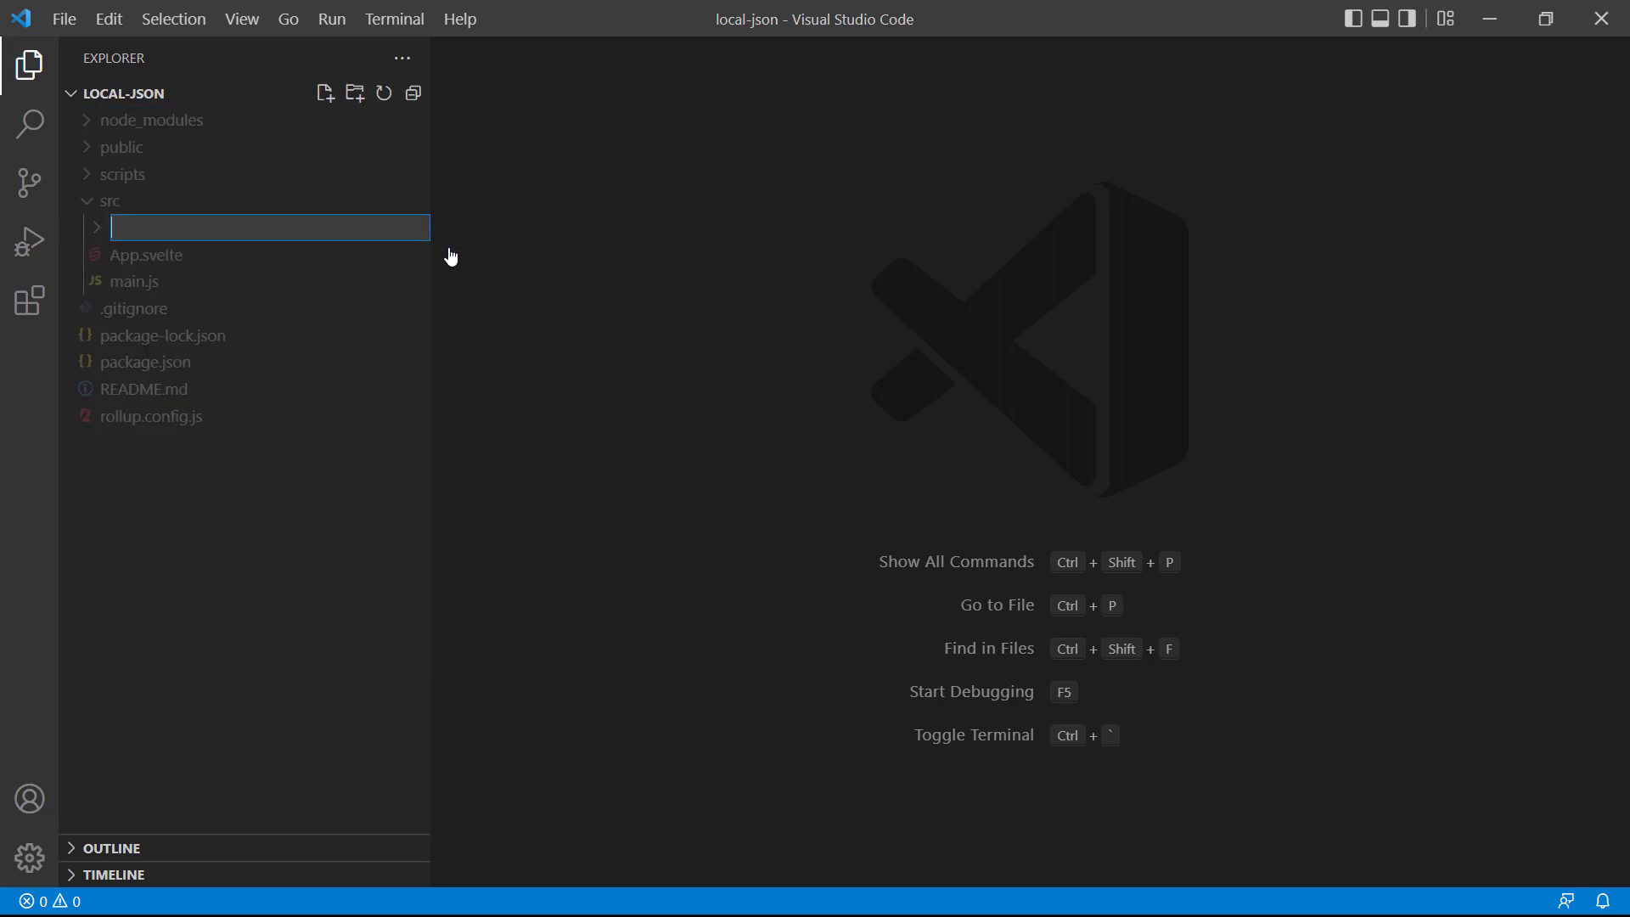
type("assets")
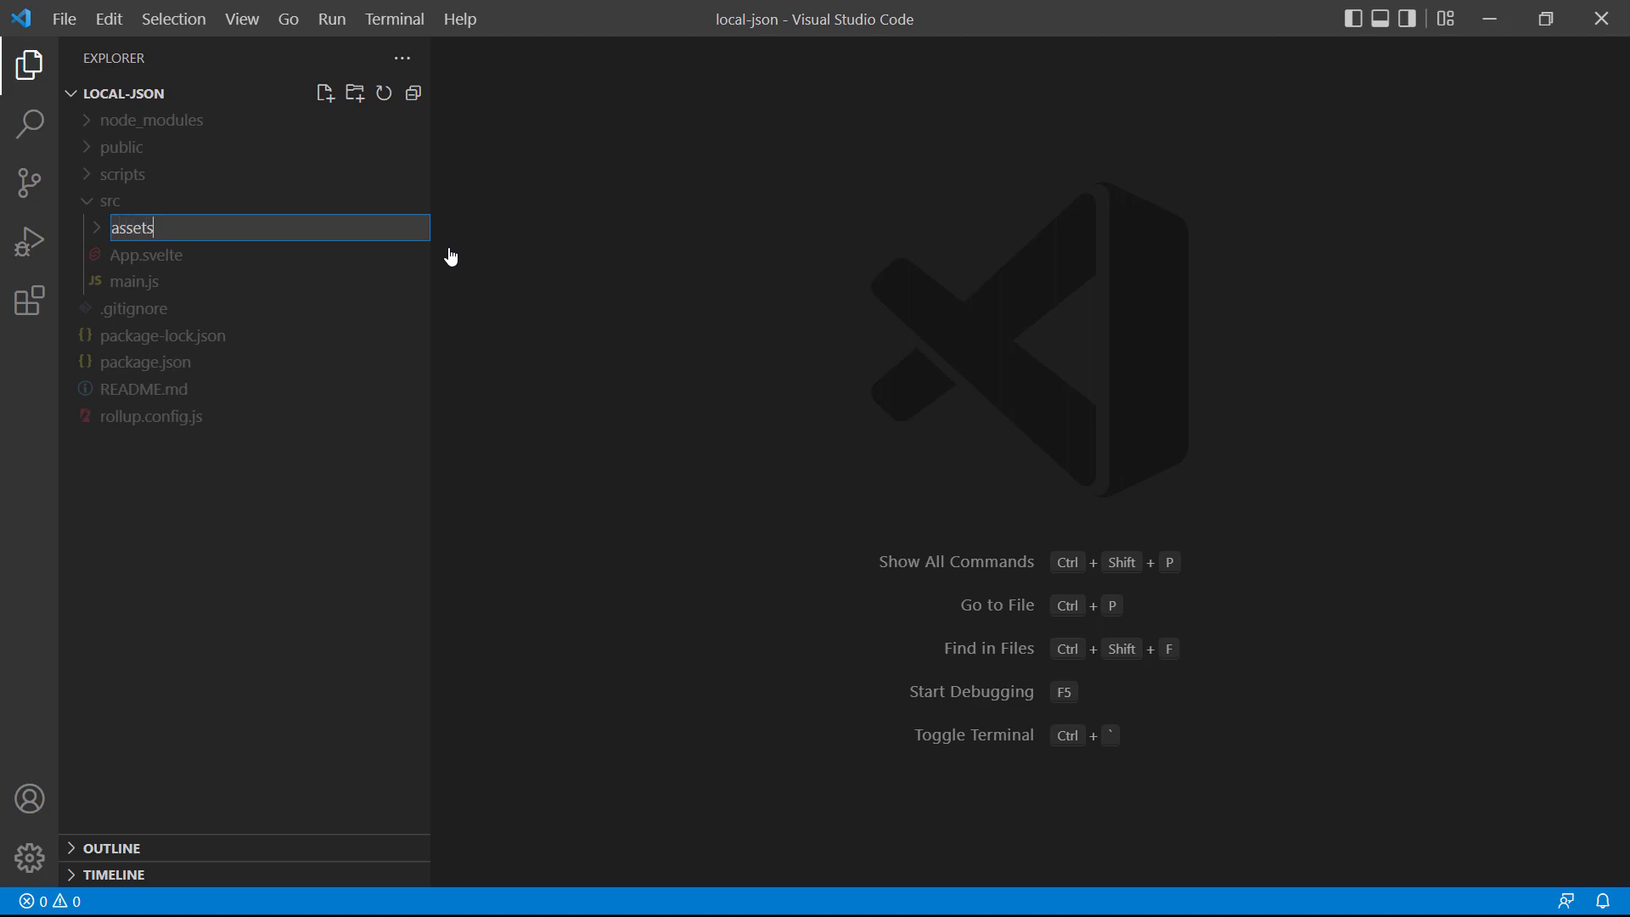
right_click(130, 227)
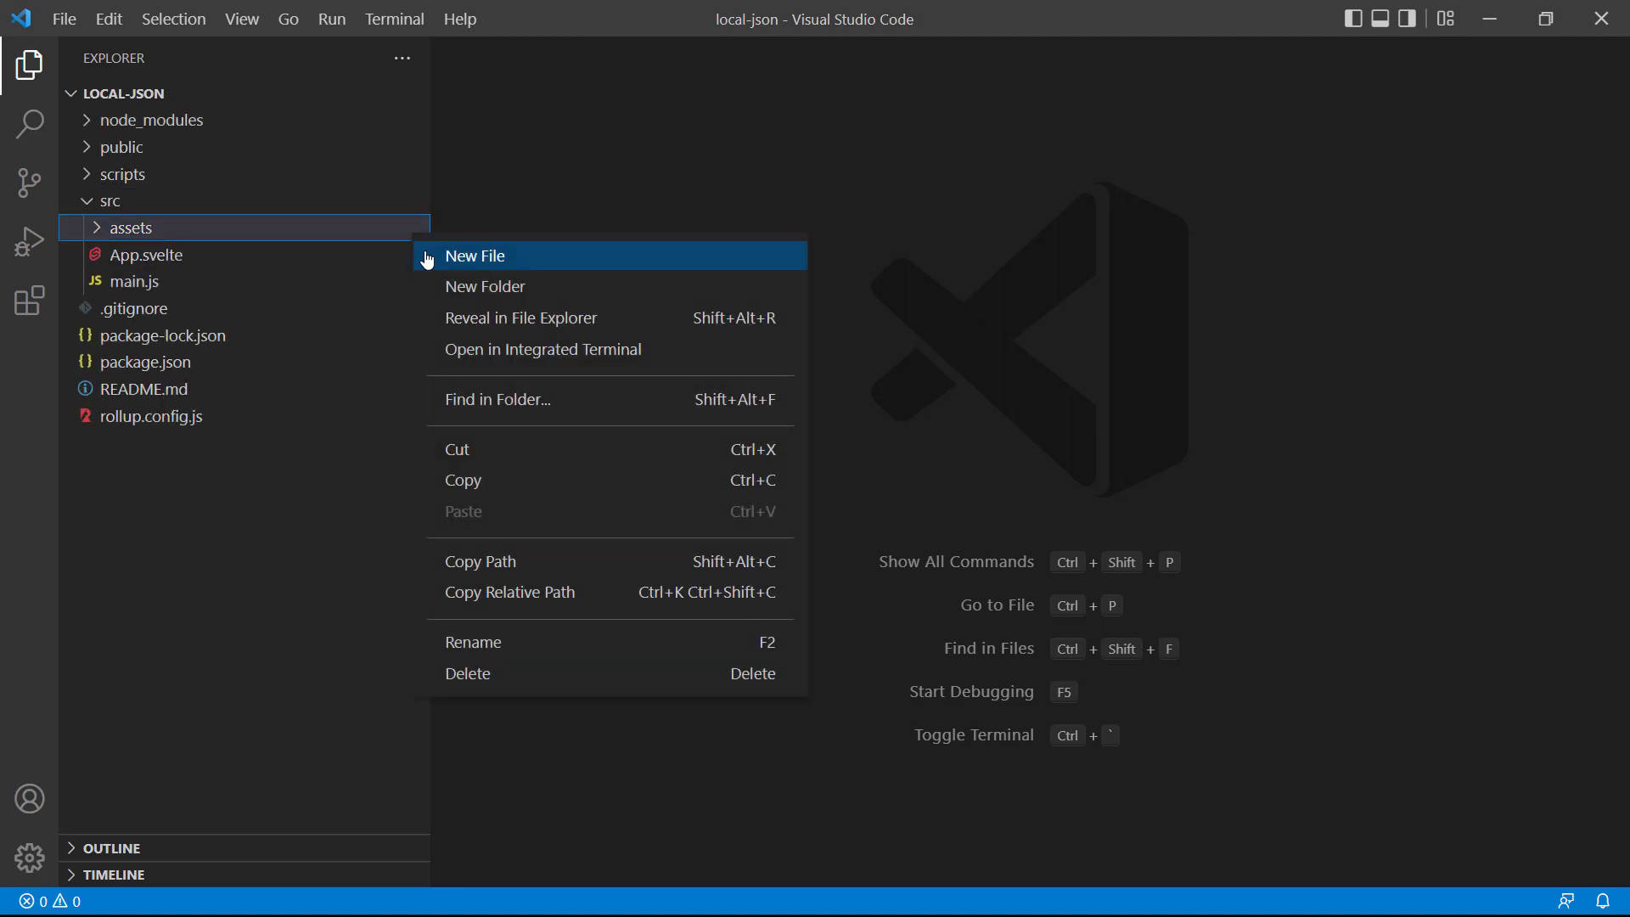
left_click(474, 255)
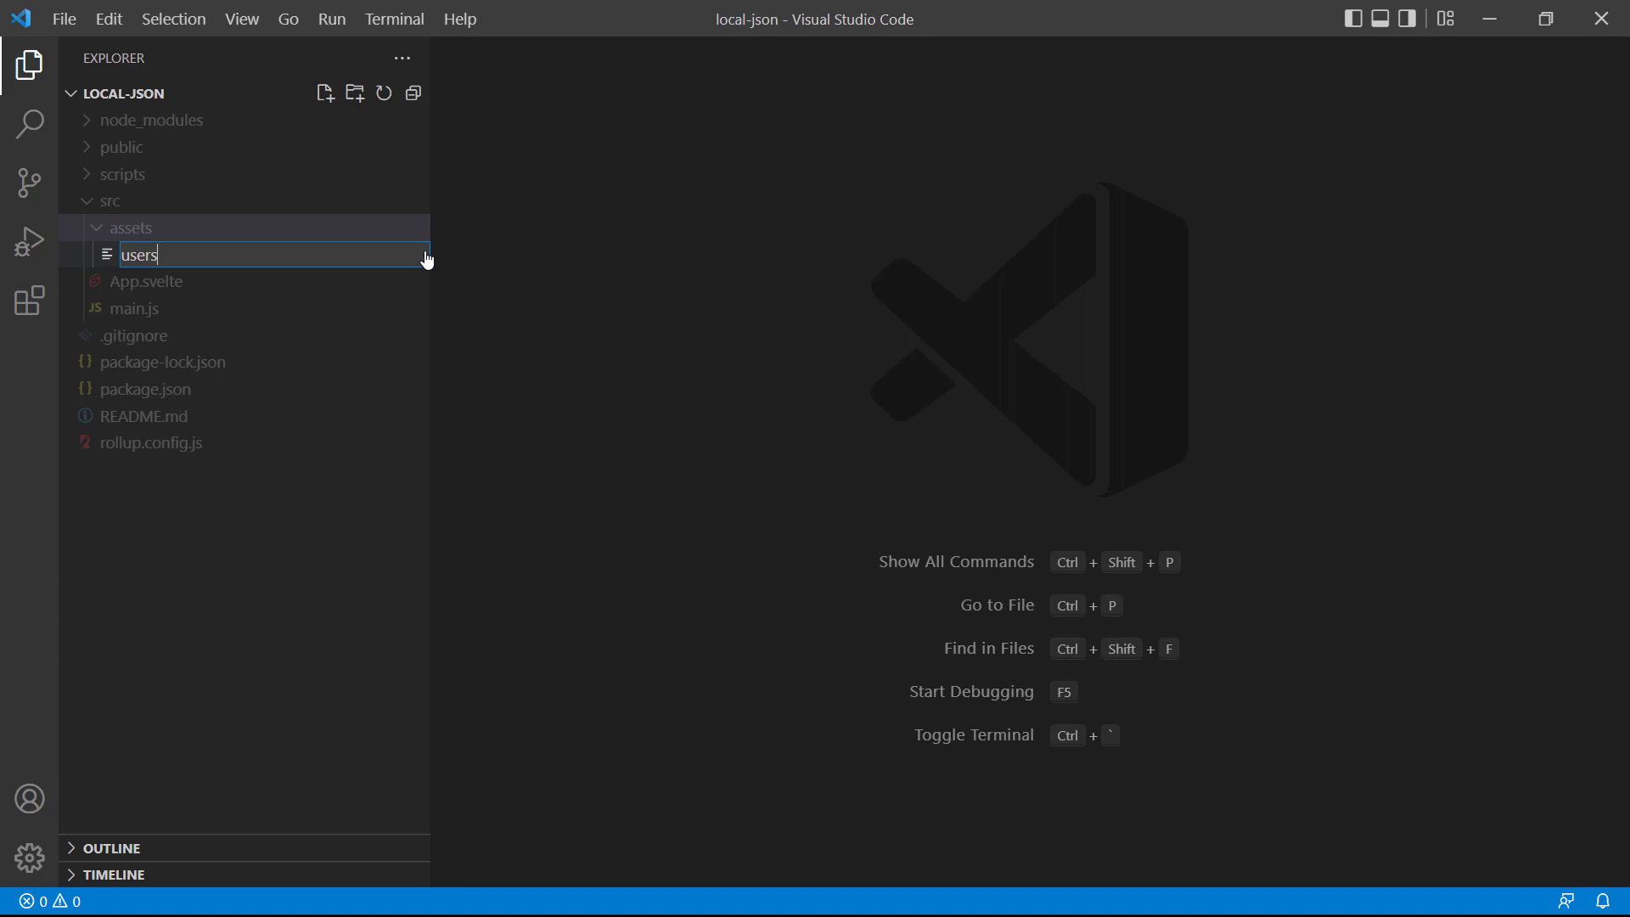
type(".json")
key("Enter")
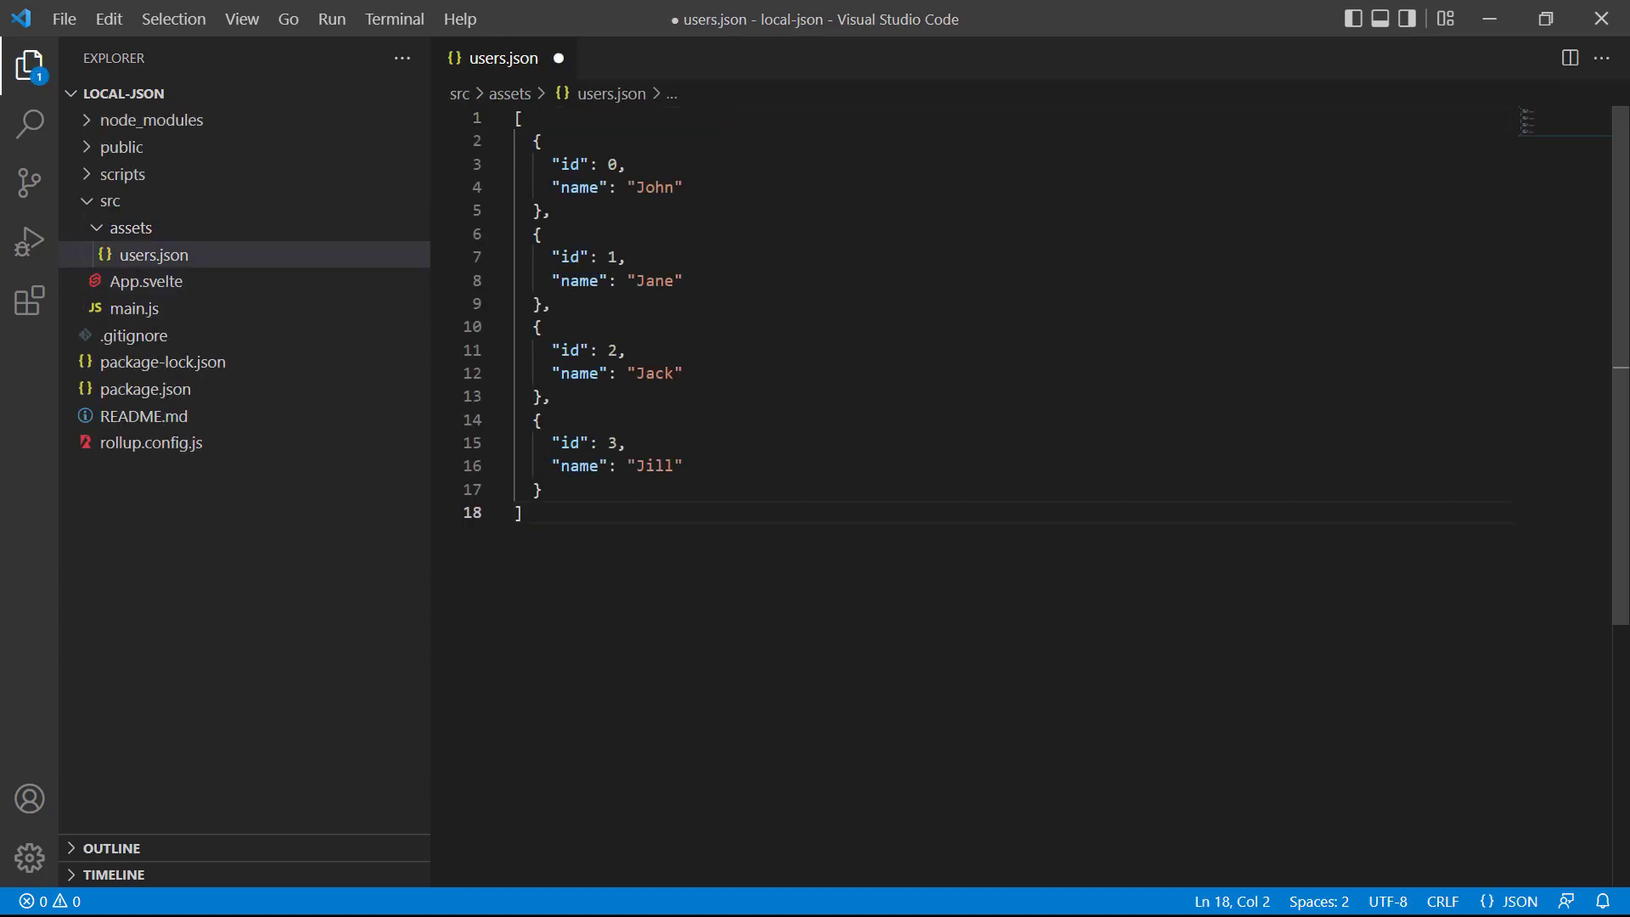
key("Ctrl+s")
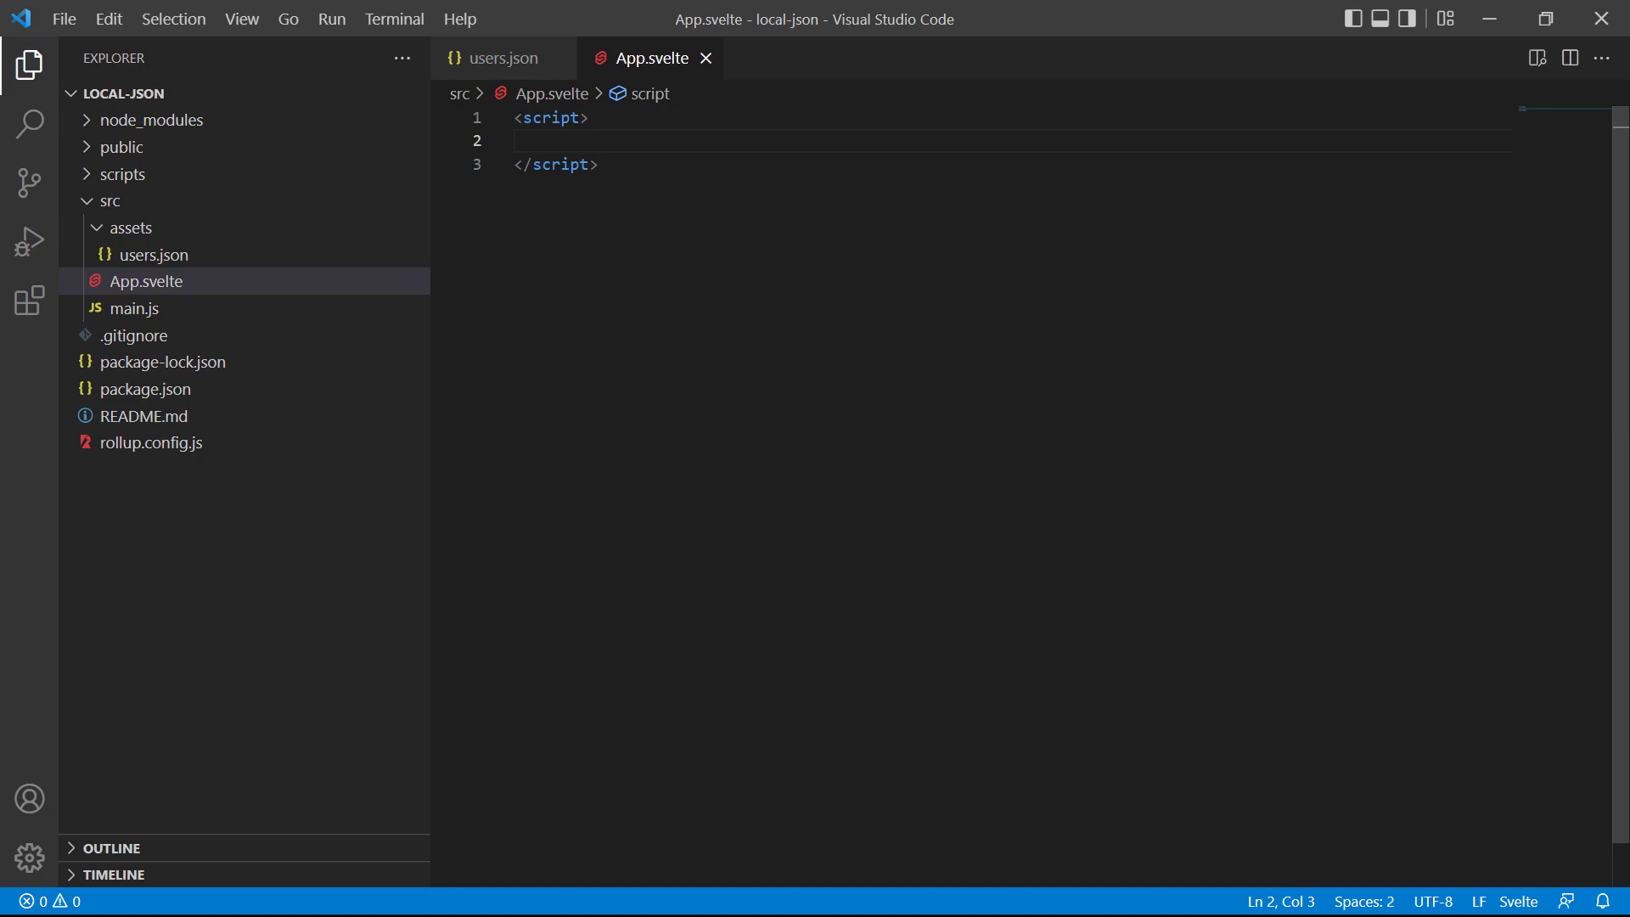
Add import users from './assets/users.json' to App.svelte's script and insert an each block.
type("import")
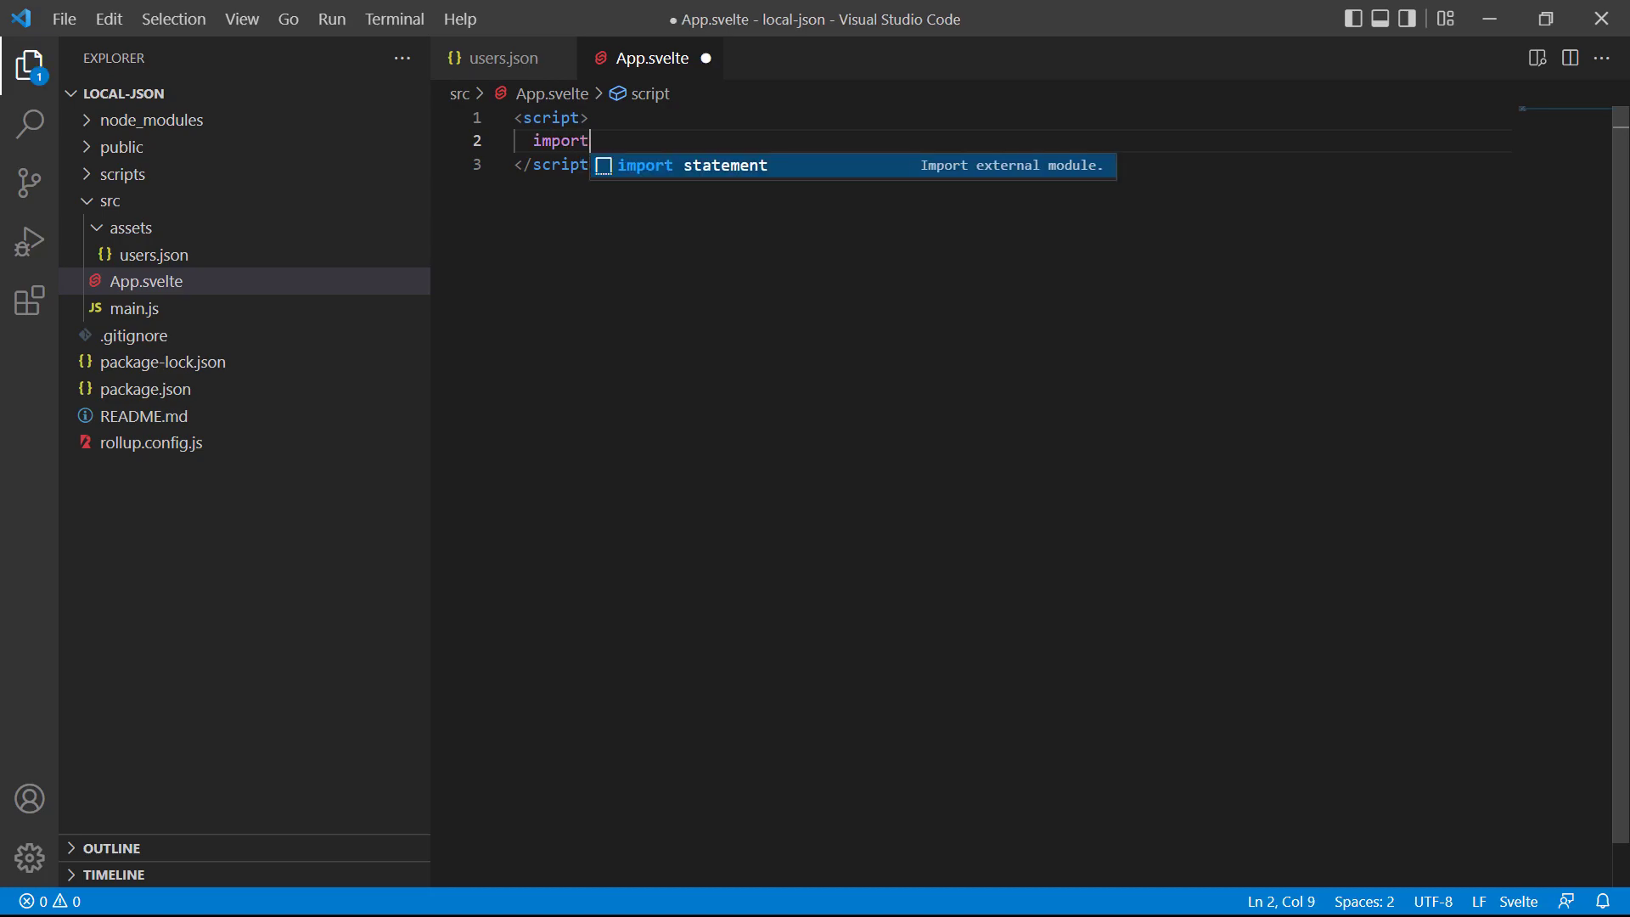
type("users from './'")
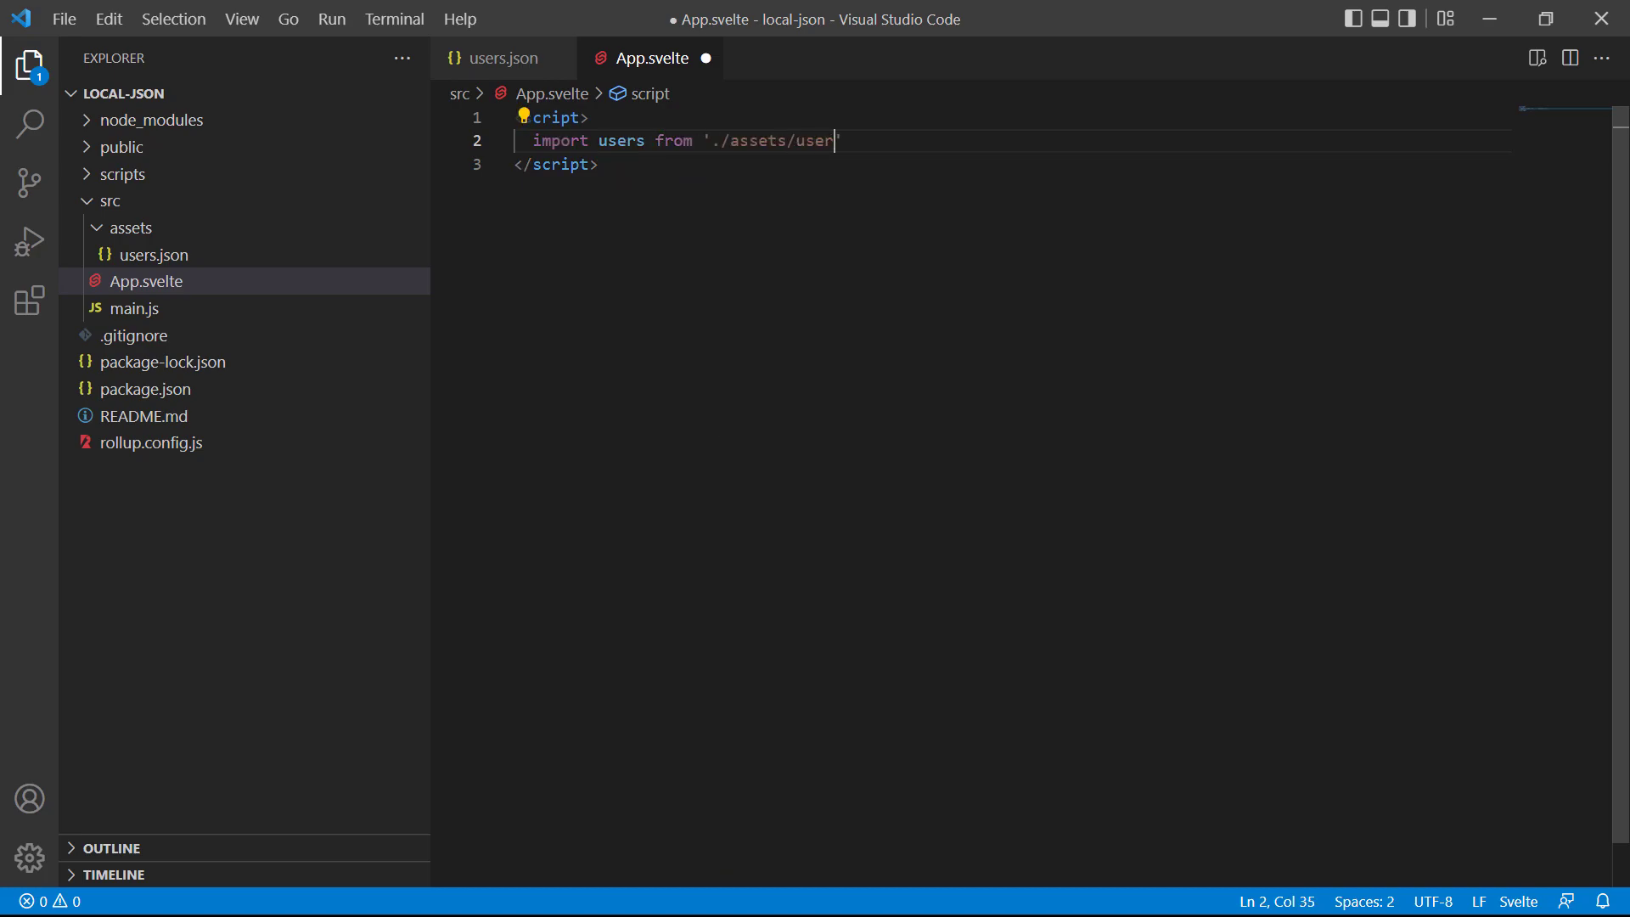
type("s.json'")
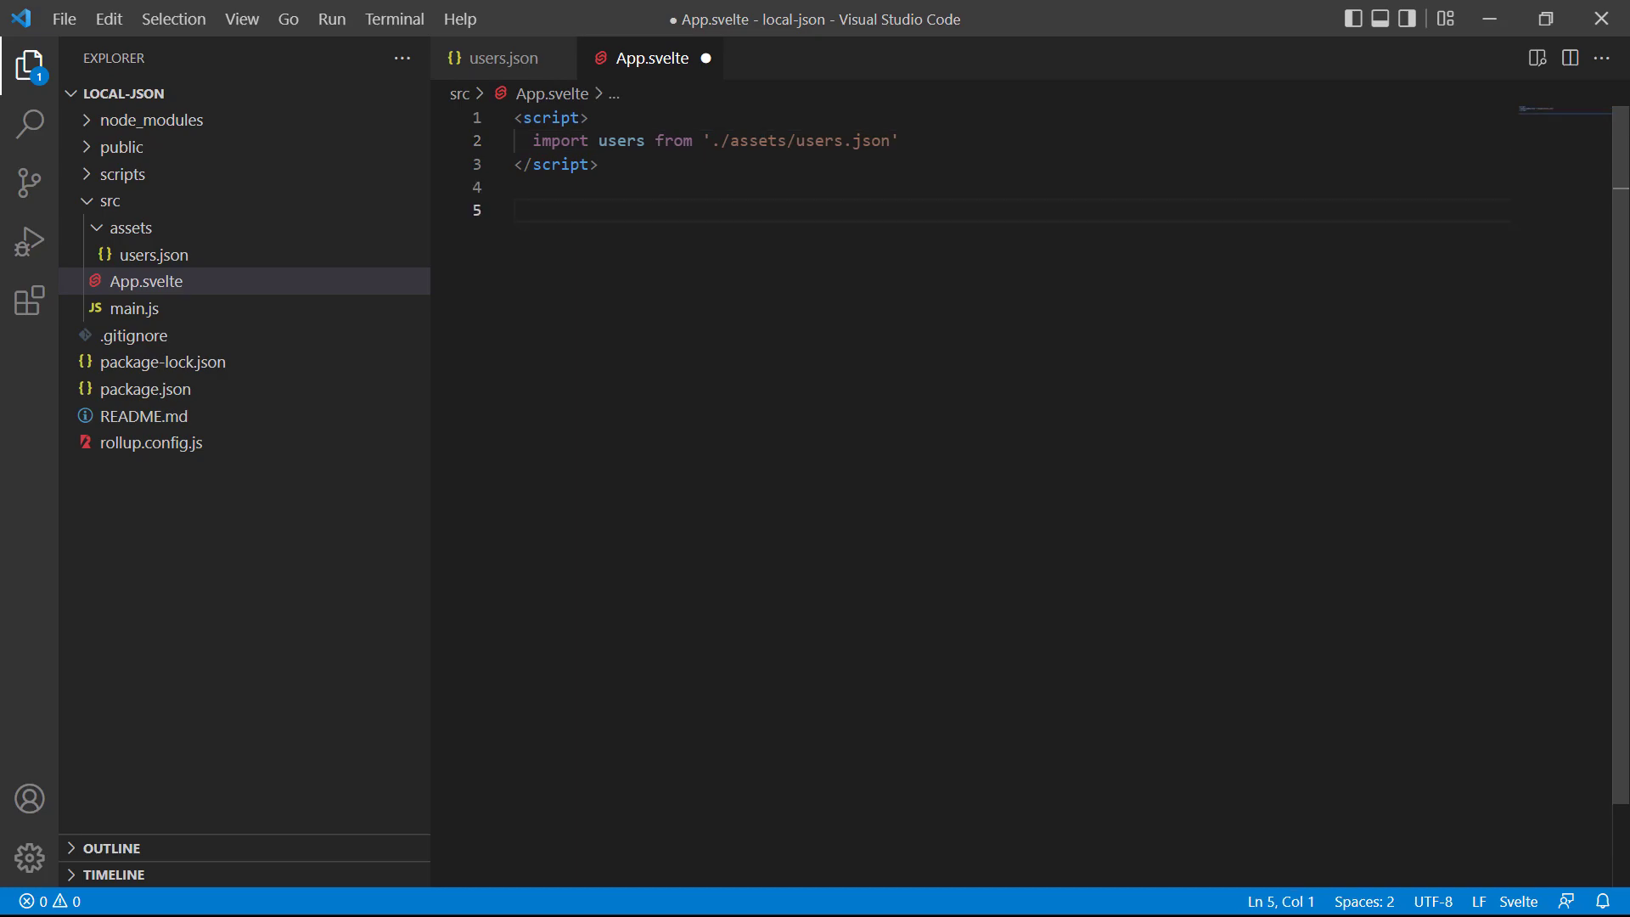
type("each items as item,(key)}")
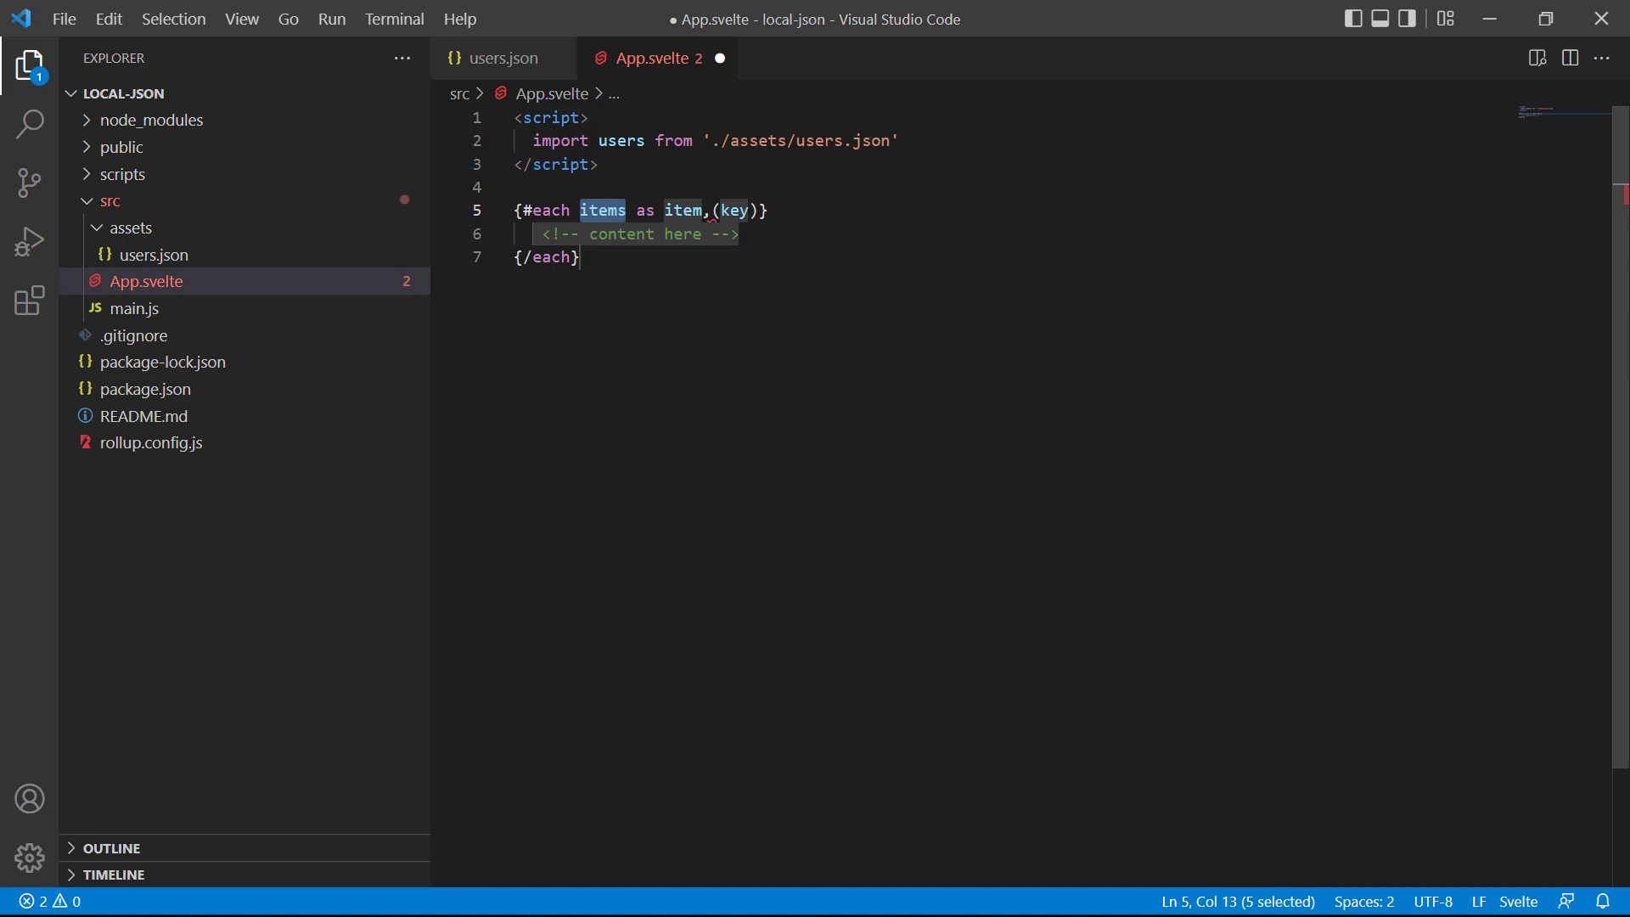
Loop over users as user keyed by user.id, rendering {user.name} in an h2 heading.
type("user")
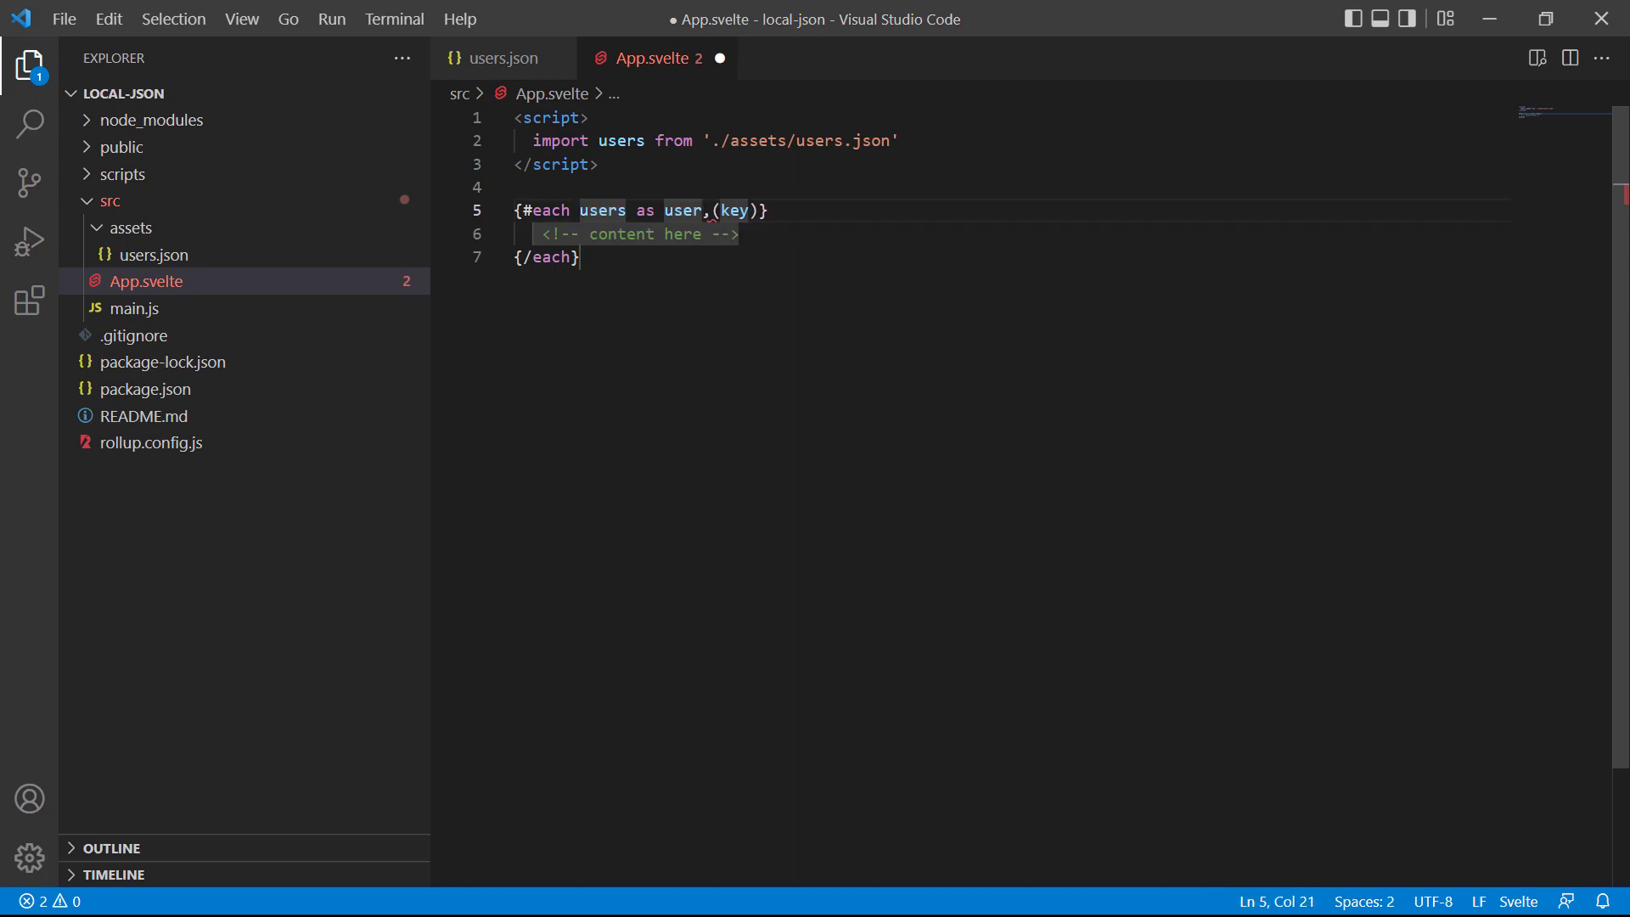
type("user.id")
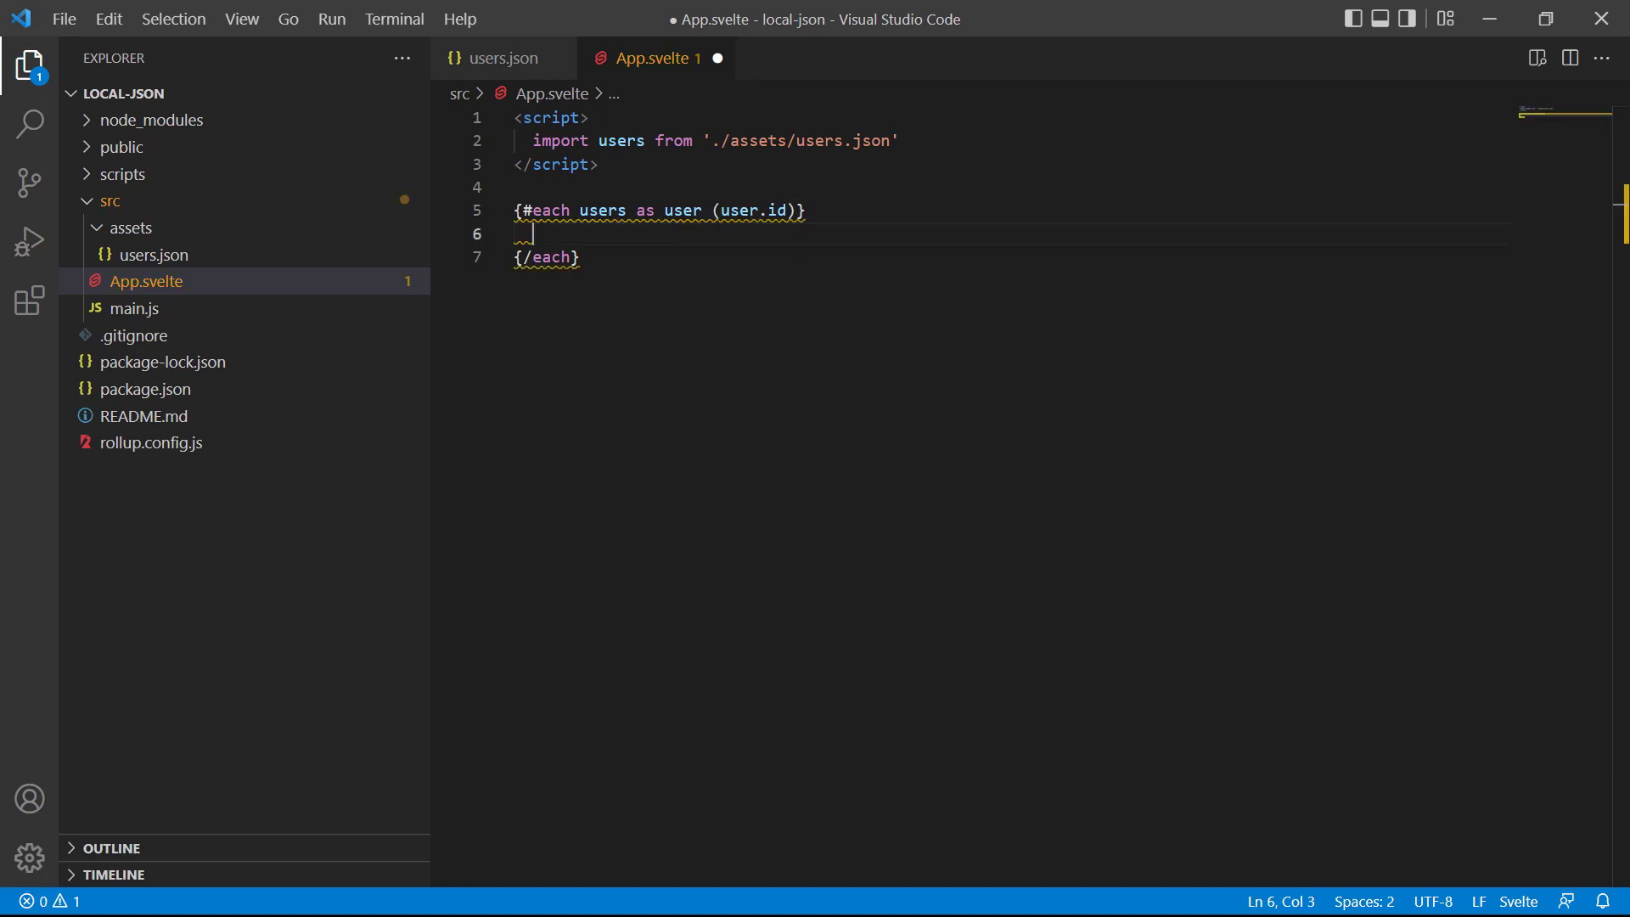
type("h2")
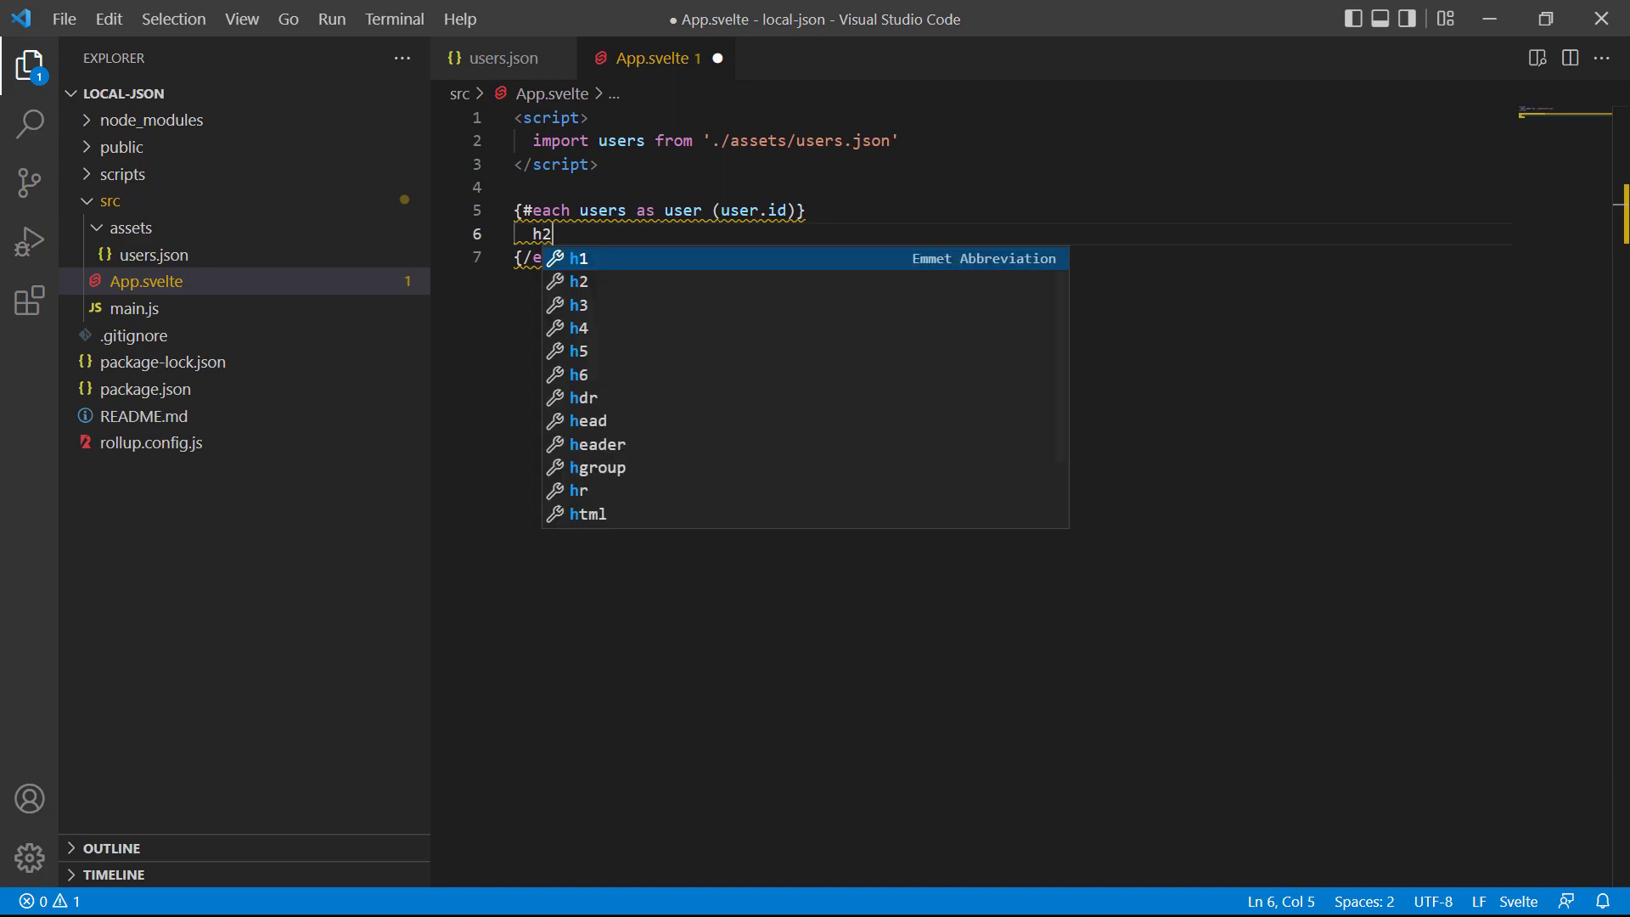
key("Tab")
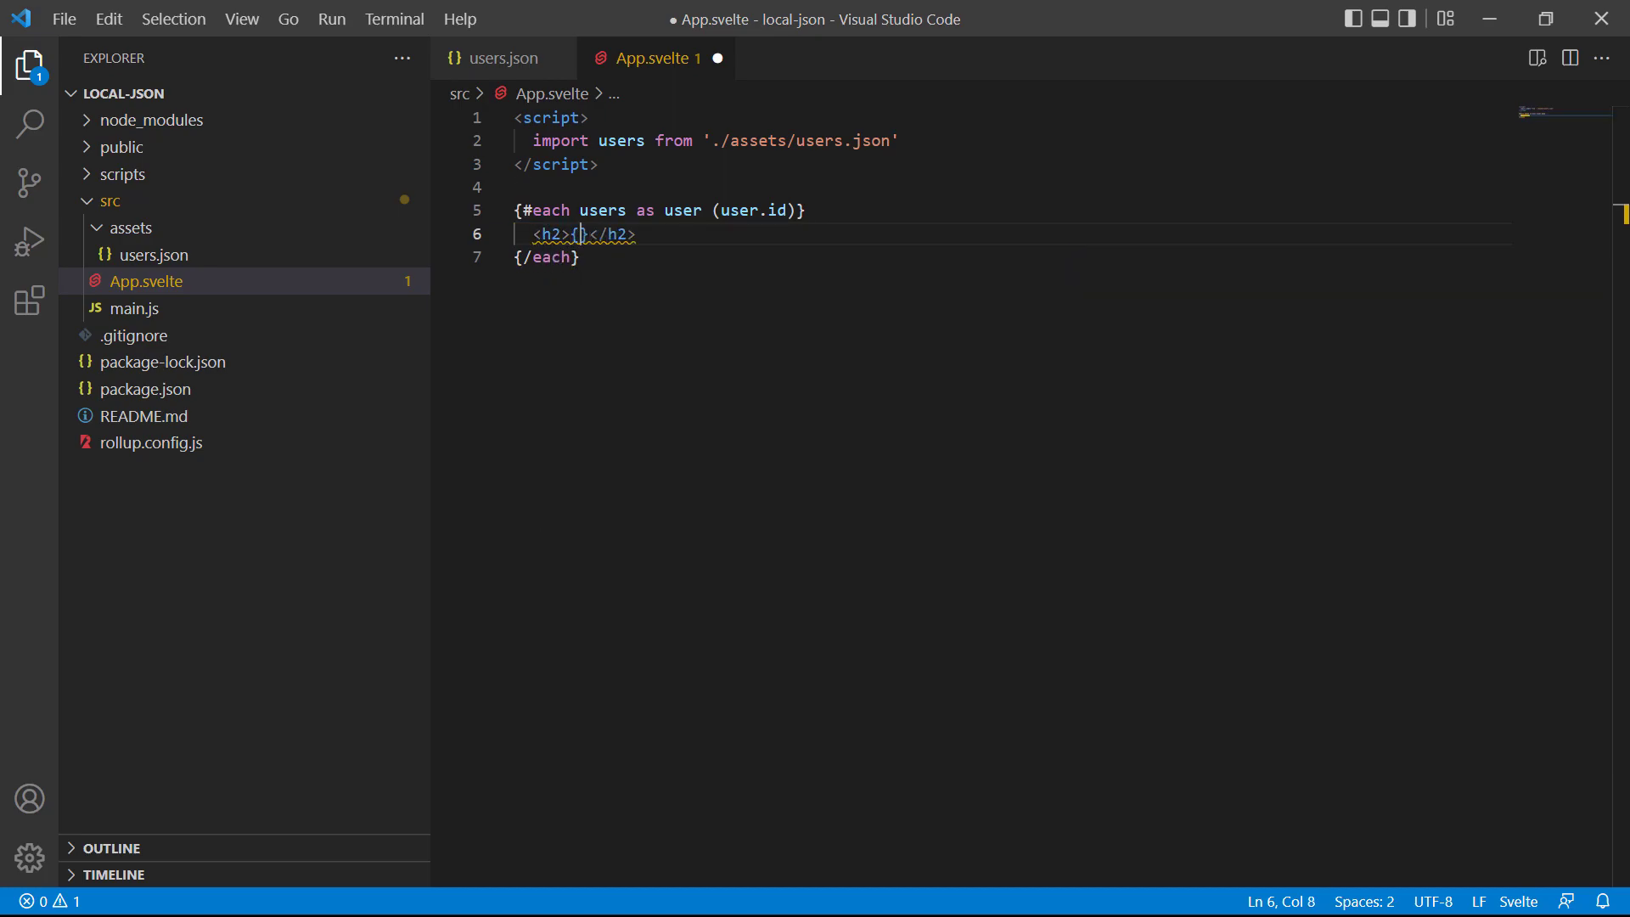
type("user.name")
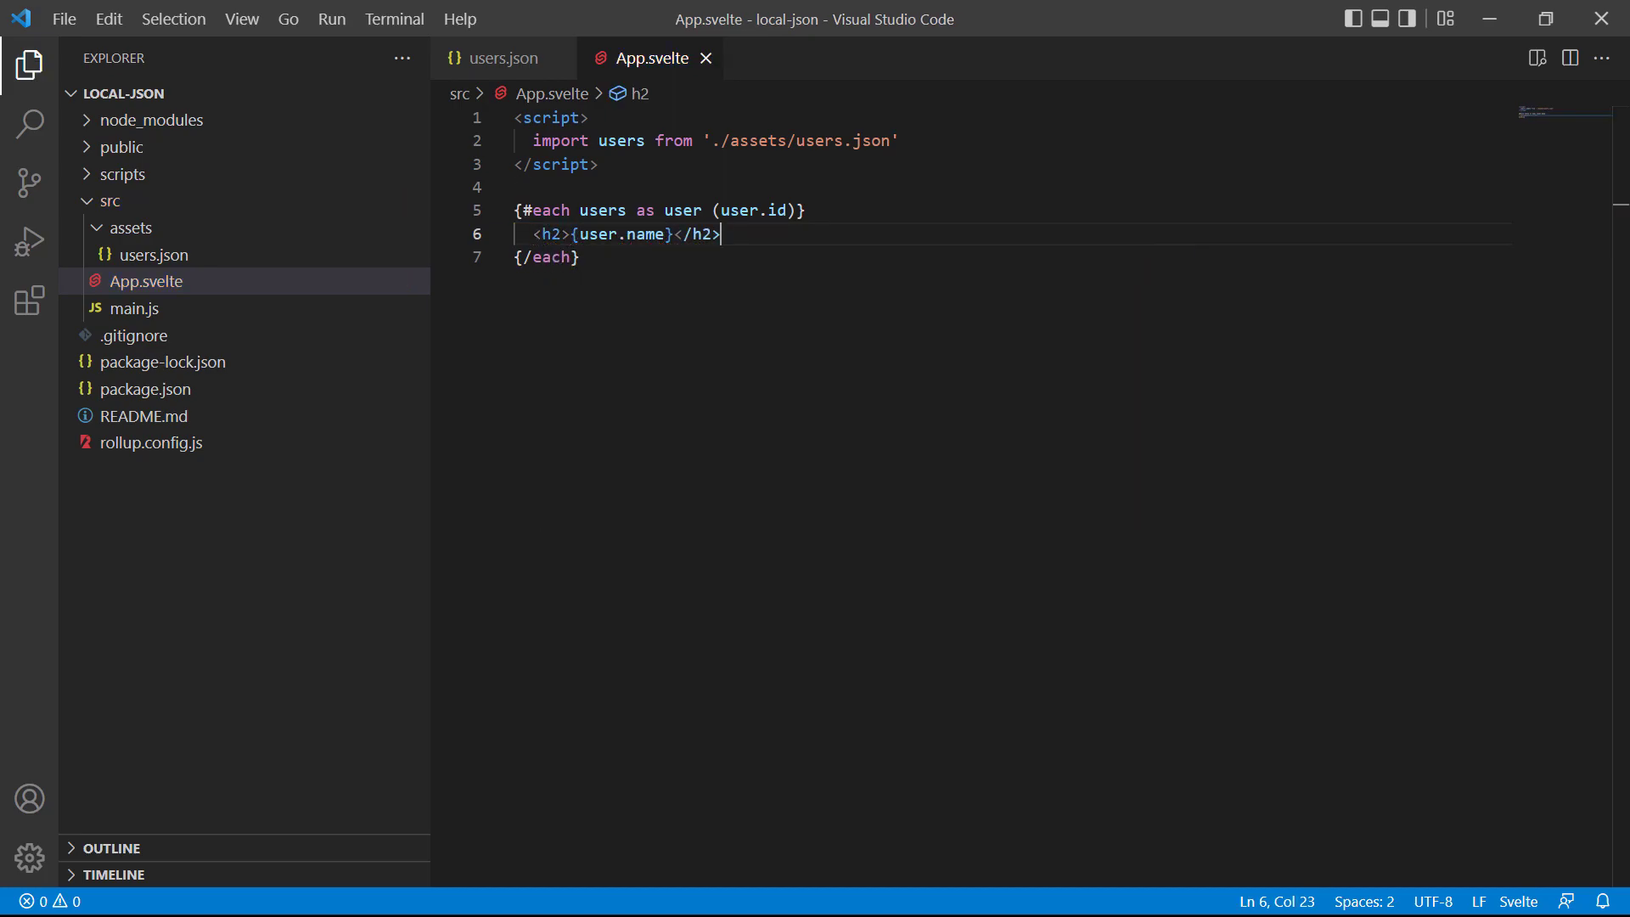